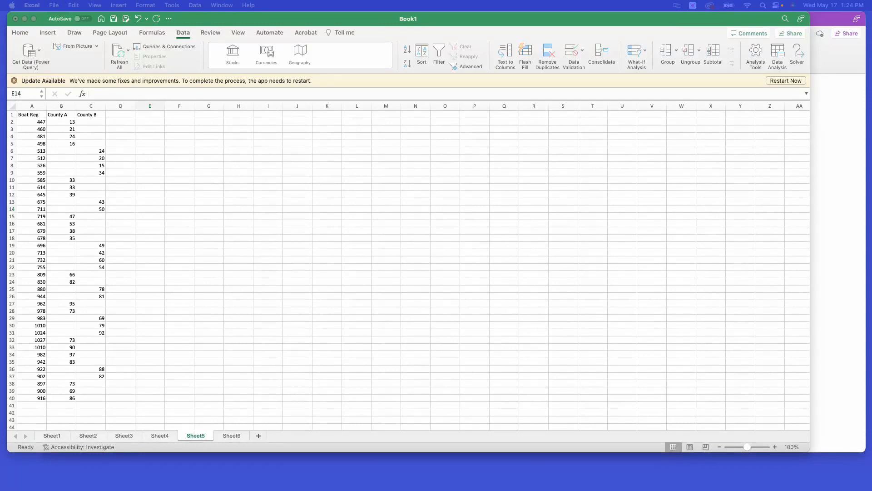
mouse_move(583, 454)
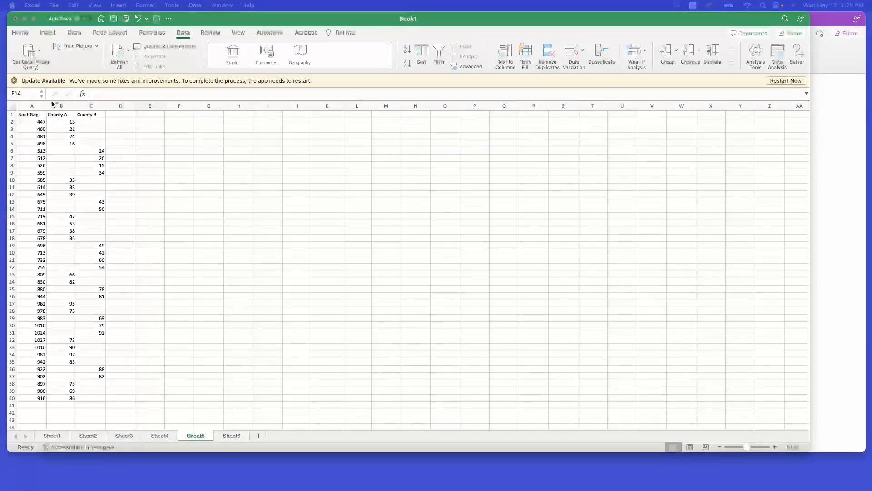
Step: Select the Boat Reg, County A and County B columns and insert a basic scatter chart
click(150, 209)
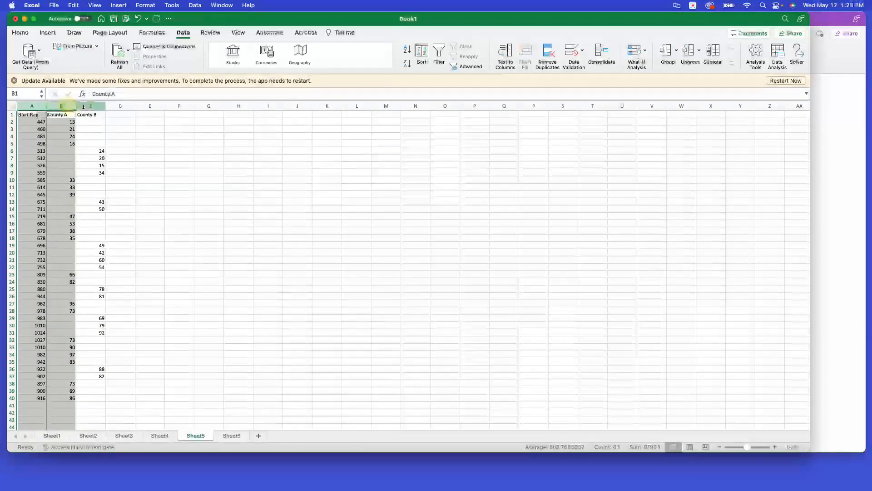
click(91, 114)
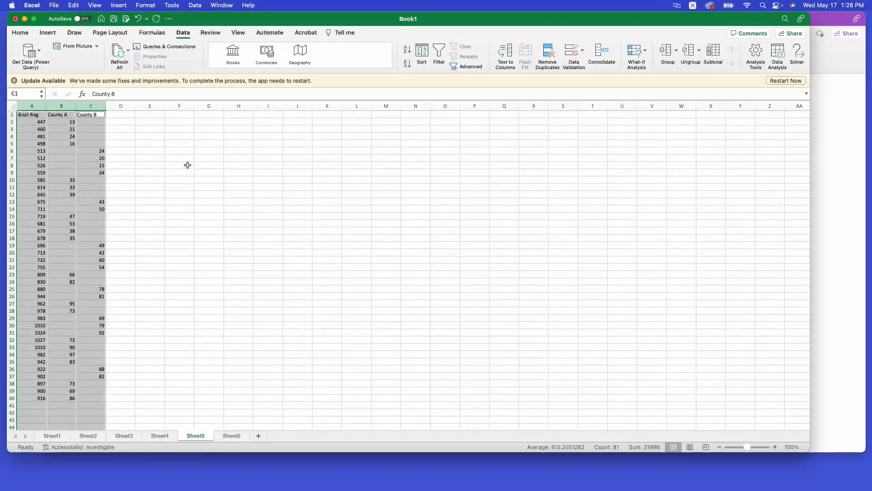
click(48, 33)
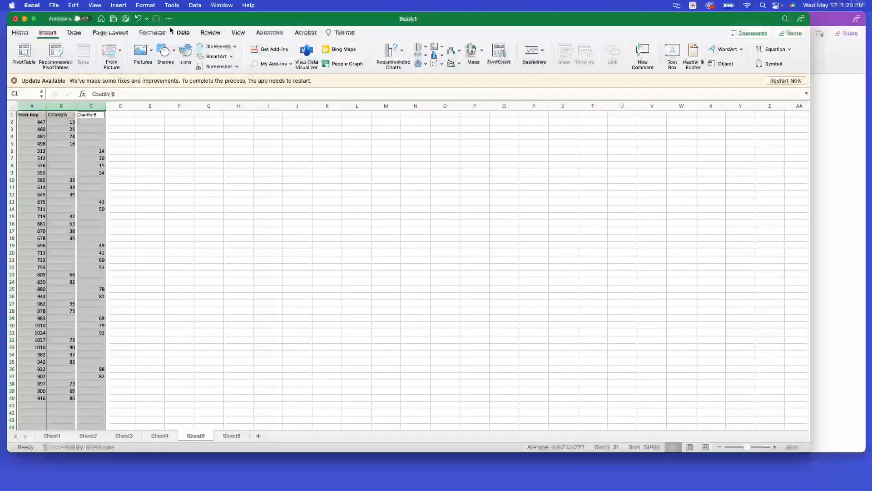
click(435, 53)
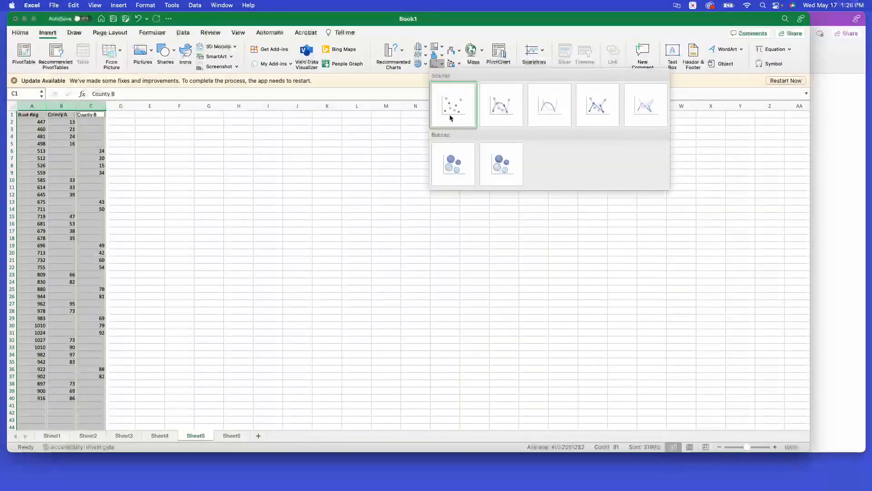
click(453, 105)
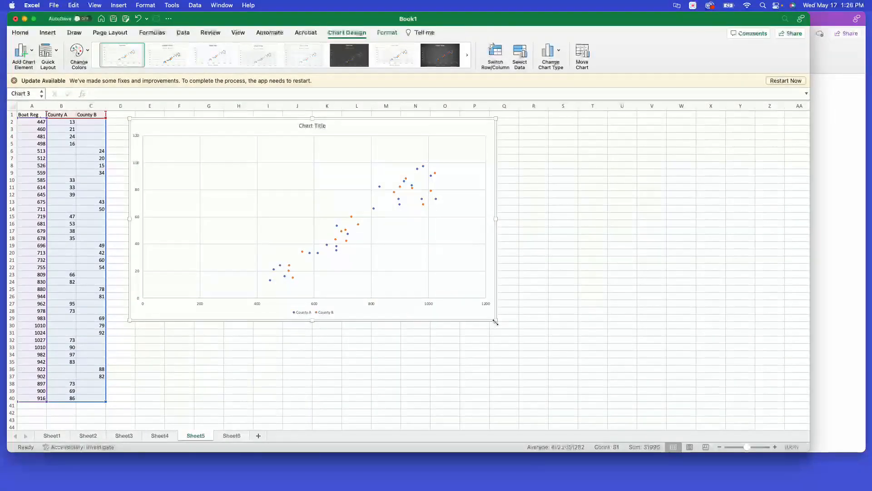
Step: Drag the chart's bottom-right handle down to enlarge the scatter chart
drag(496, 323, 501, 387)
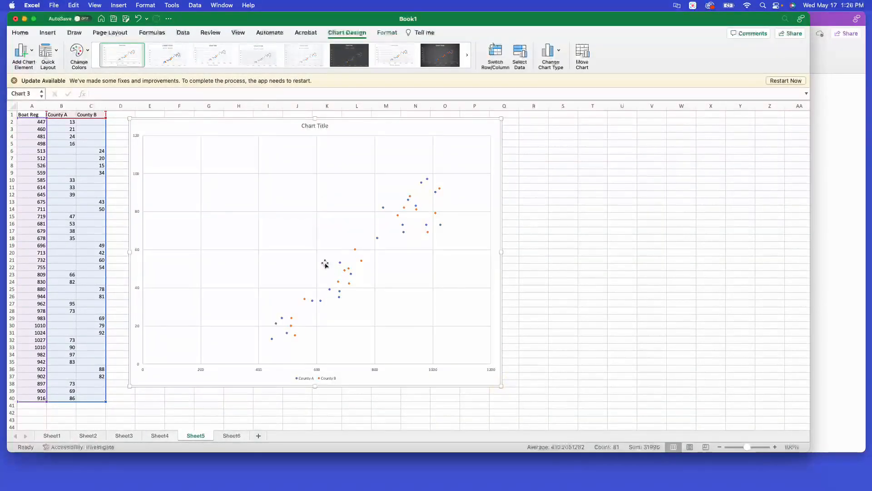
mouse_move(313, 358)
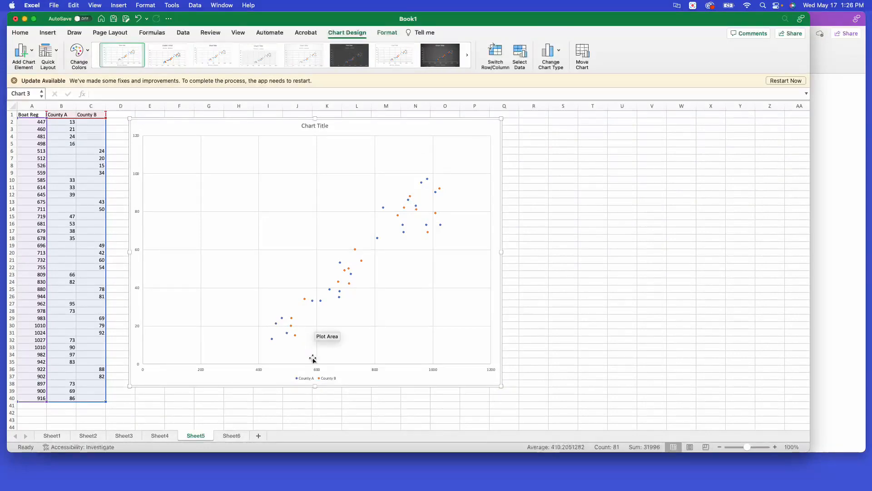
mouse_move(335, 385)
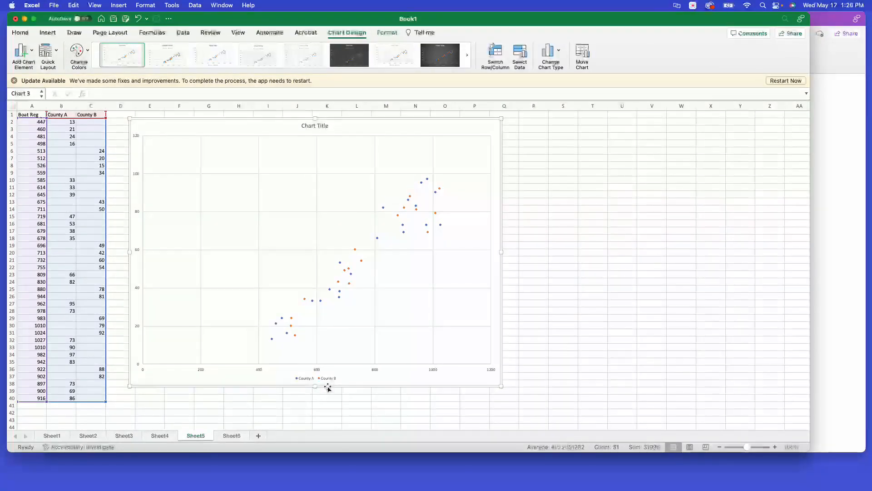
mouse_move(284, 367)
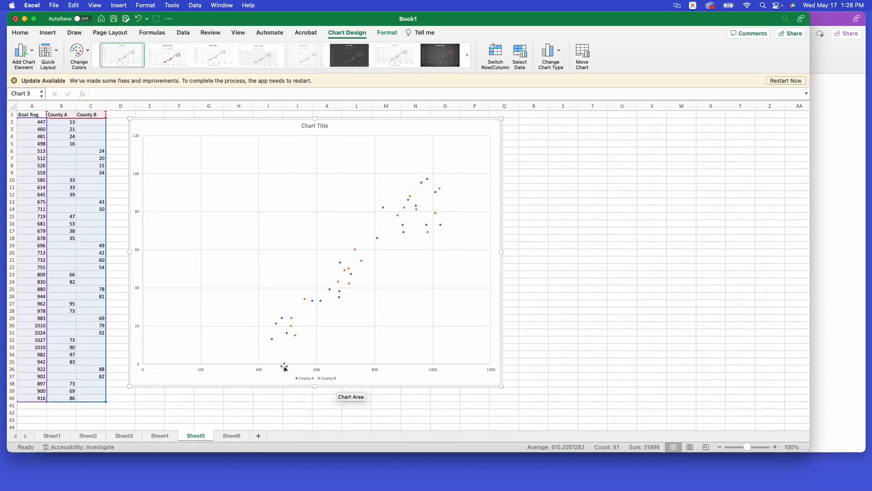
mouse_move(295, 333)
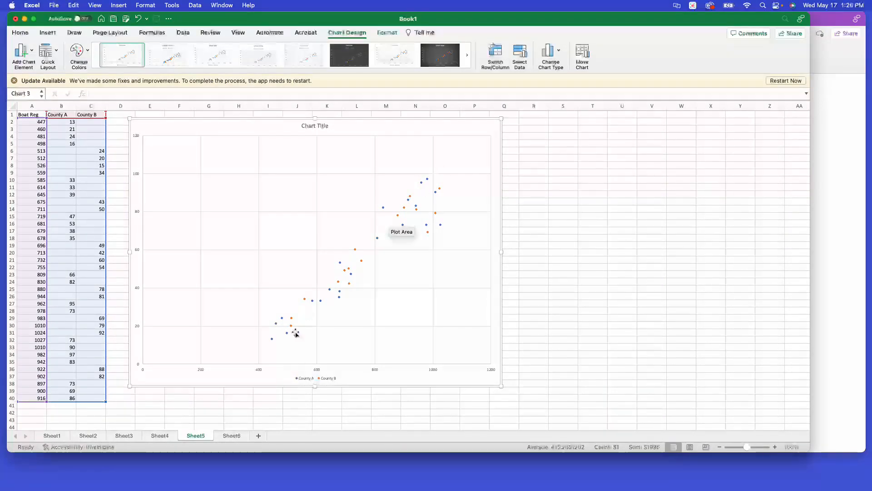
mouse_move(444, 189)
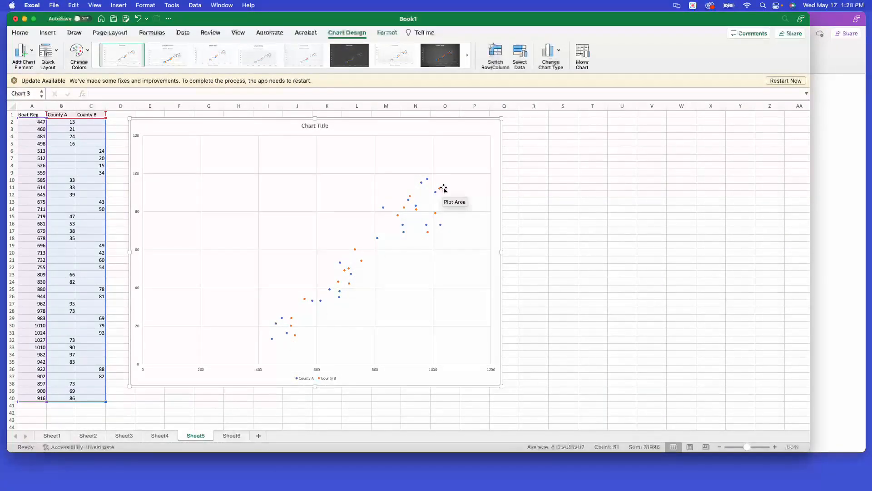
mouse_move(548, 149)
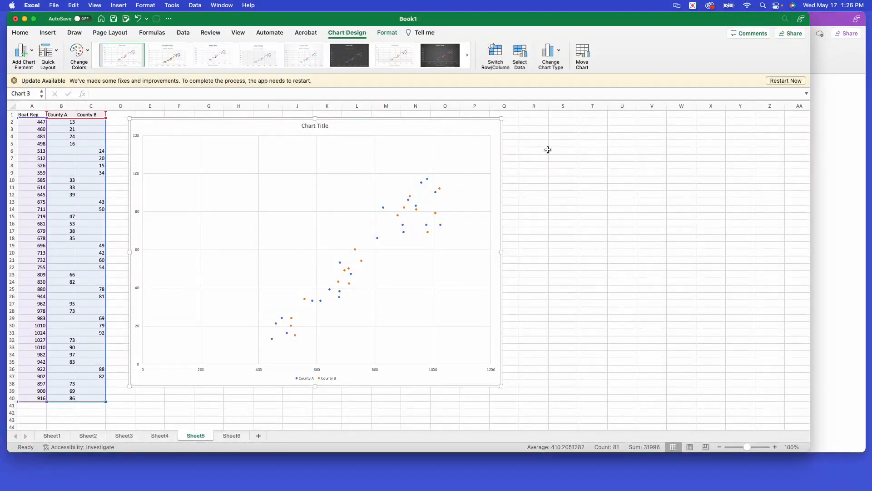
mouse_move(340, 148)
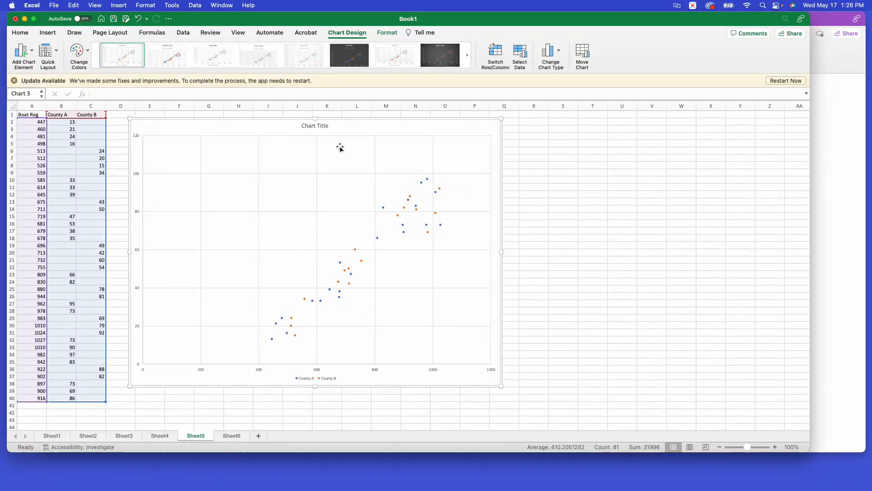
Step: Add a Linear Forecast trendline to the chart based on the County A series
click(23, 52)
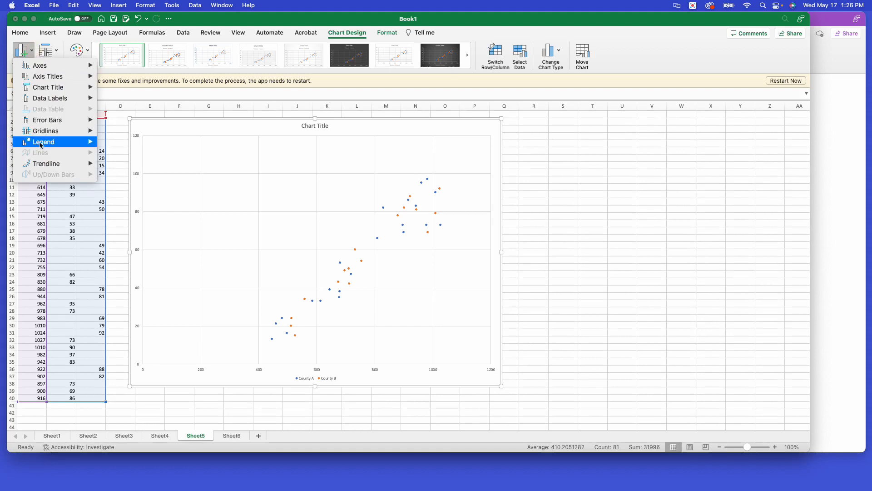
mouse_move(47, 163)
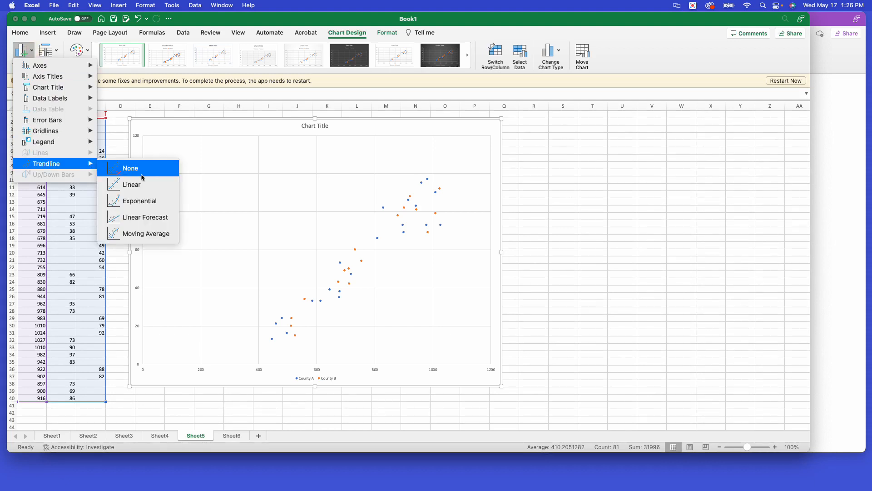
mouse_move(159, 217)
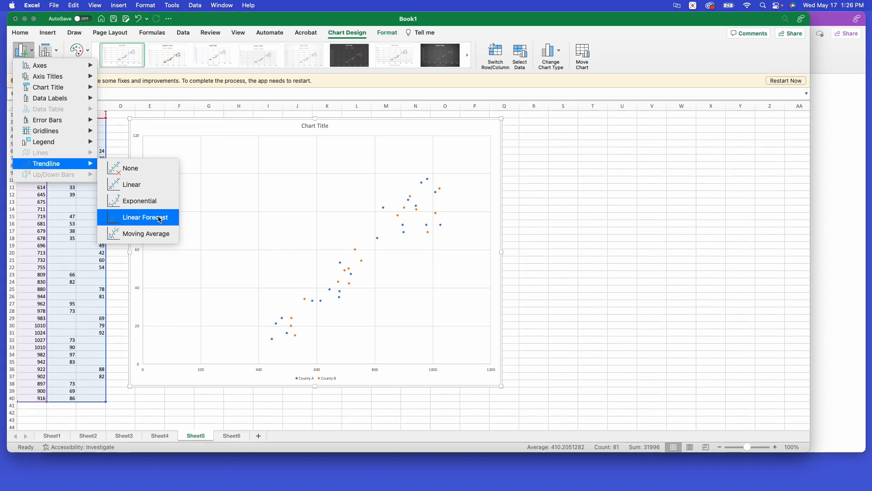
click(146, 217)
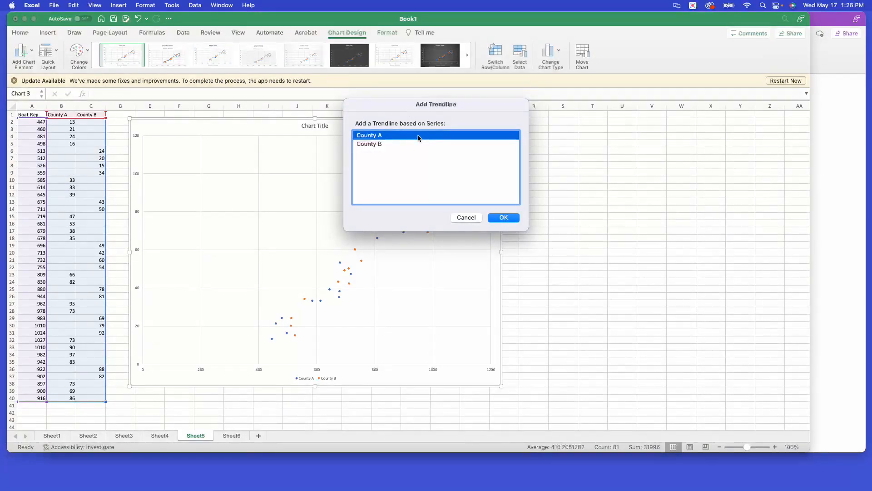
mouse_move(502, 217)
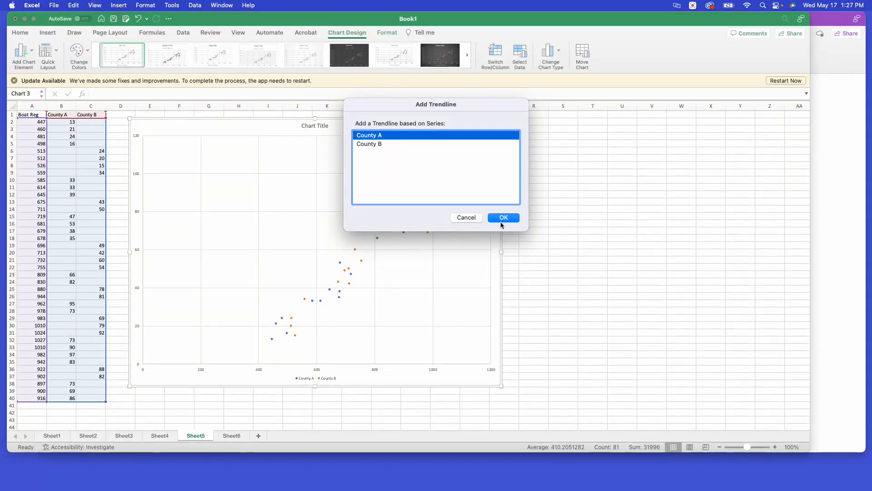
click(503, 217)
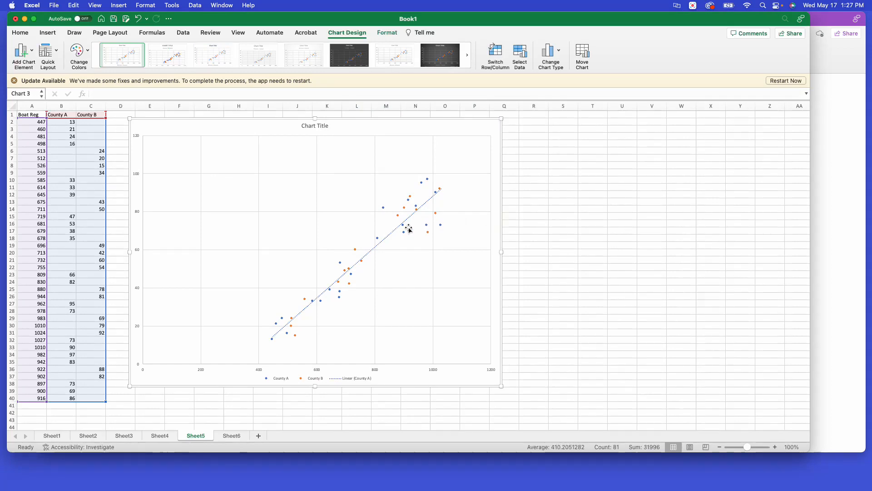
Step: Turn on Display Equation and Display R-squared value for the County A trendline
double_click(409, 228)
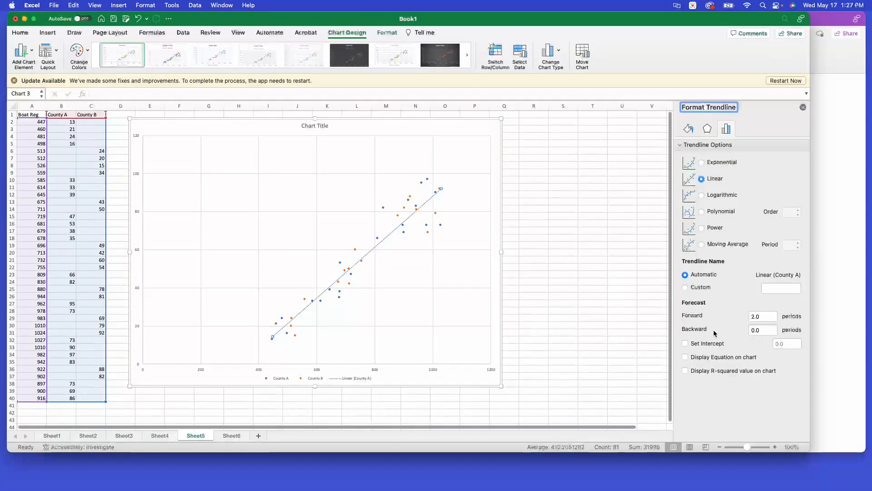
click(686, 357)
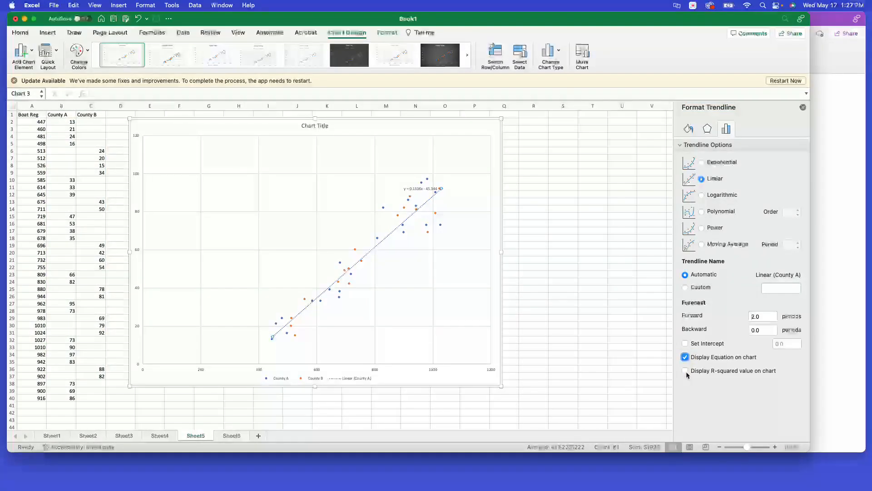
click(685, 370)
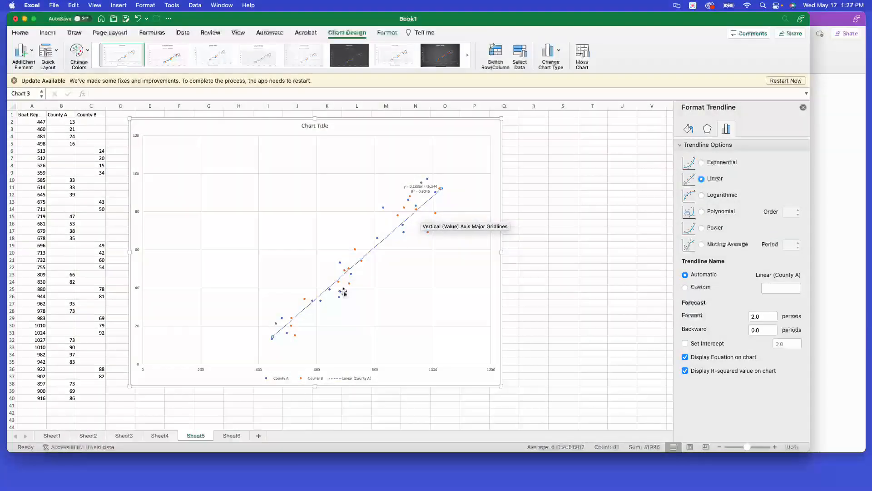
mouse_move(309, 319)
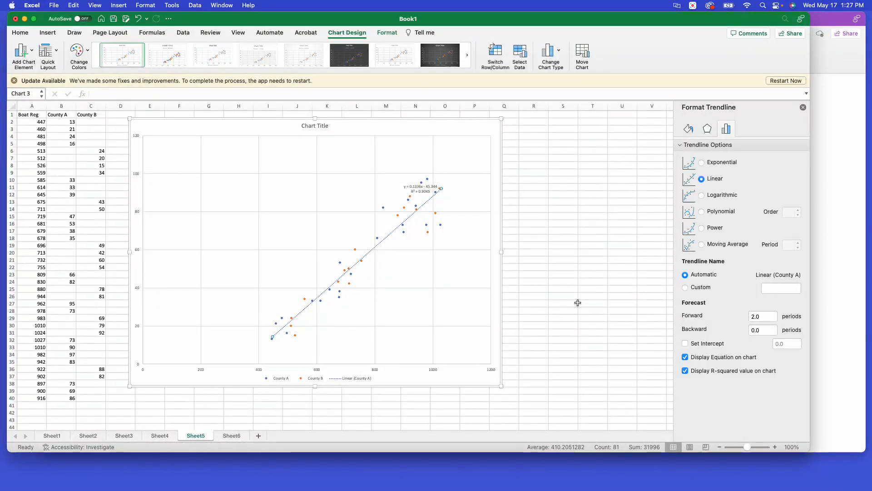
mouse_move(344, 251)
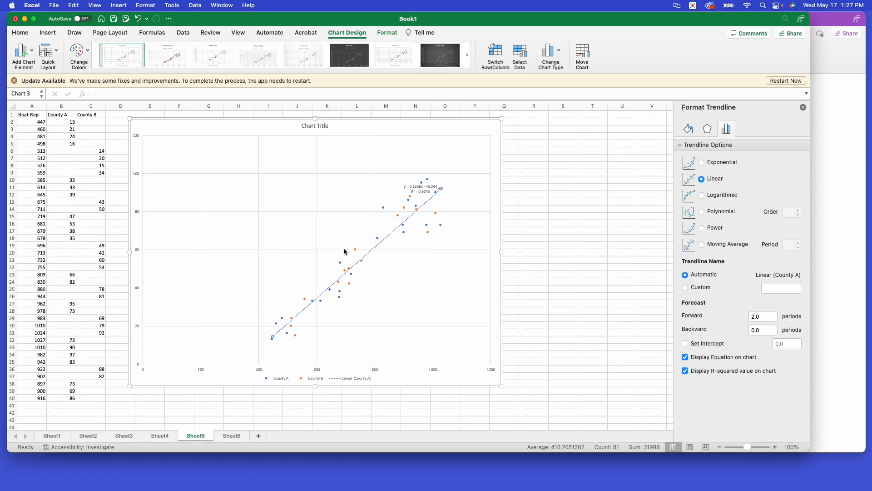
mouse_move(426, 361)
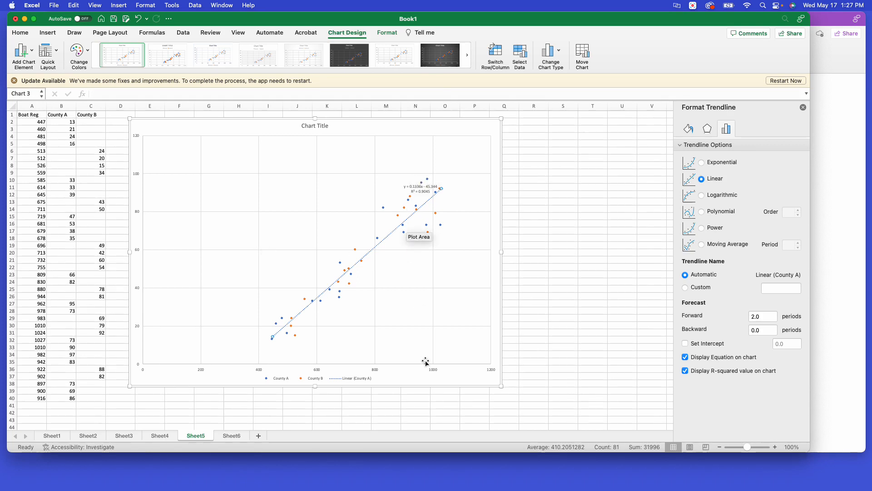
mouse_move(436, 349)
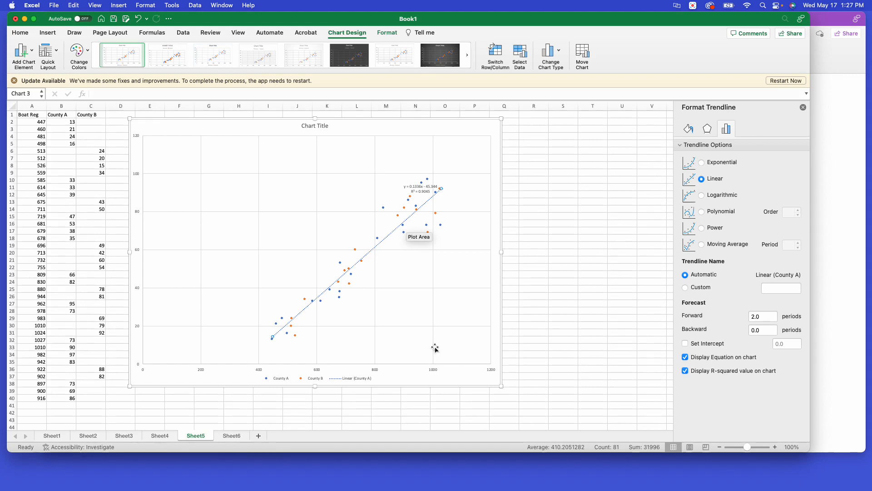
mouse_move(435, 350)
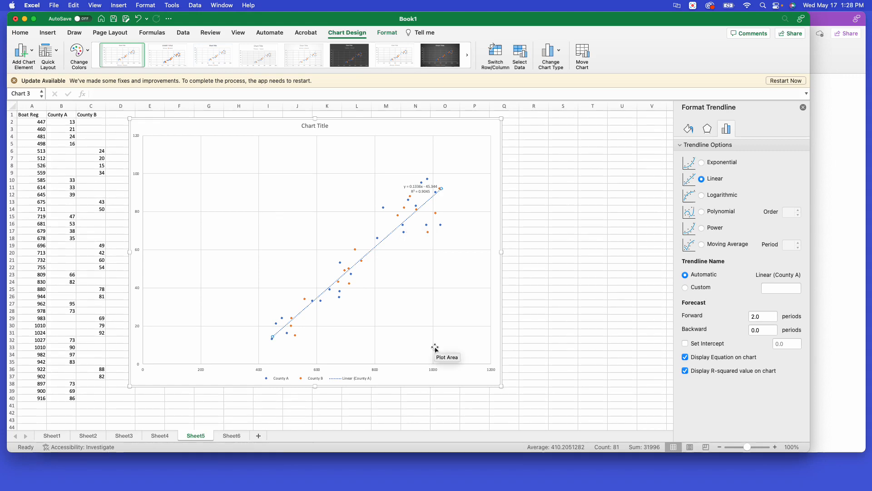
mouse_move(325, 342)
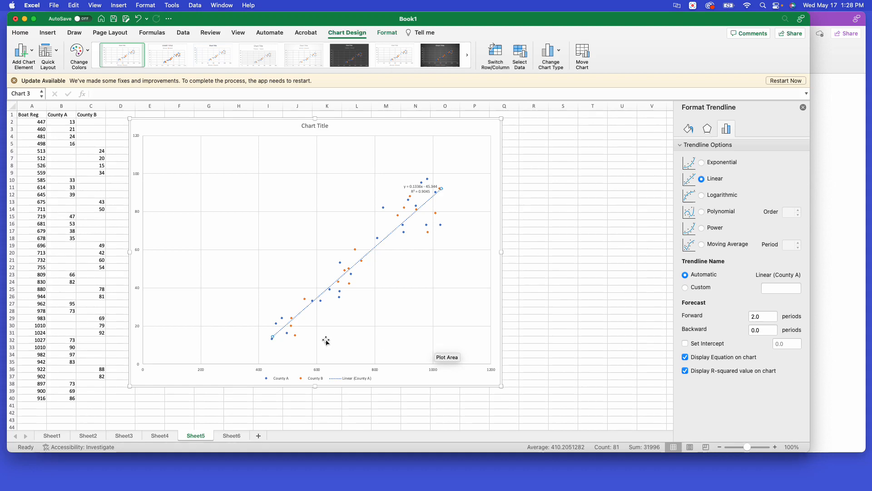
mouse_move(421, 226)
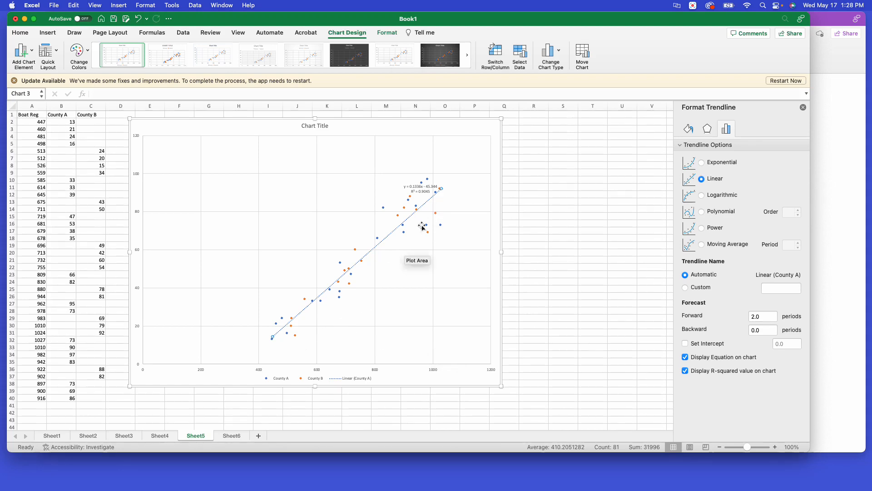
mouse_move(461, 279)
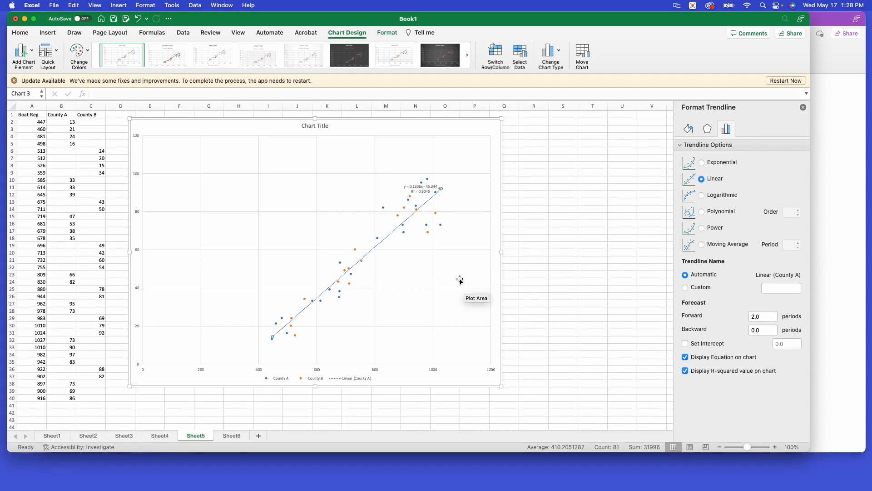
mouse_move(455, 273)
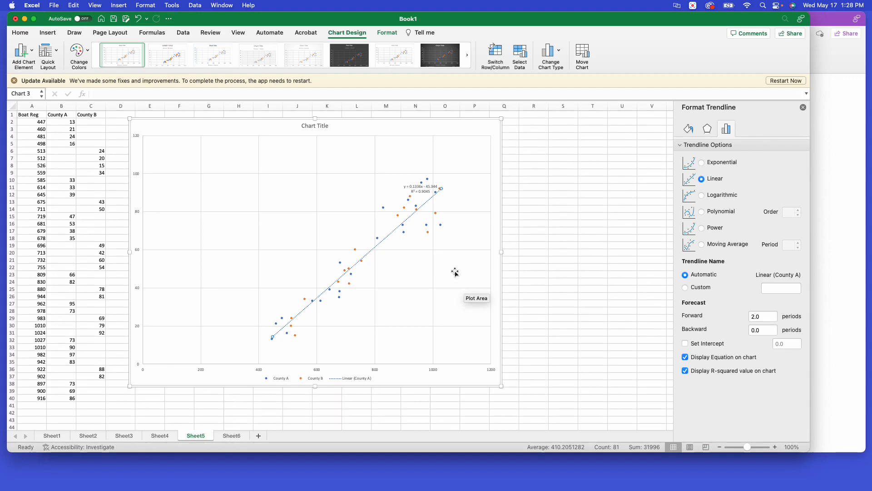
mouse_move(384, 254)
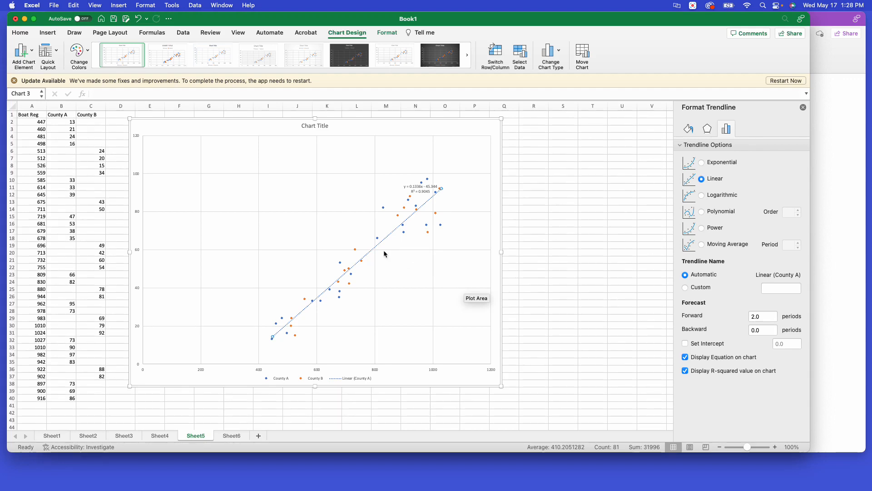
mouse_move(370, 256)
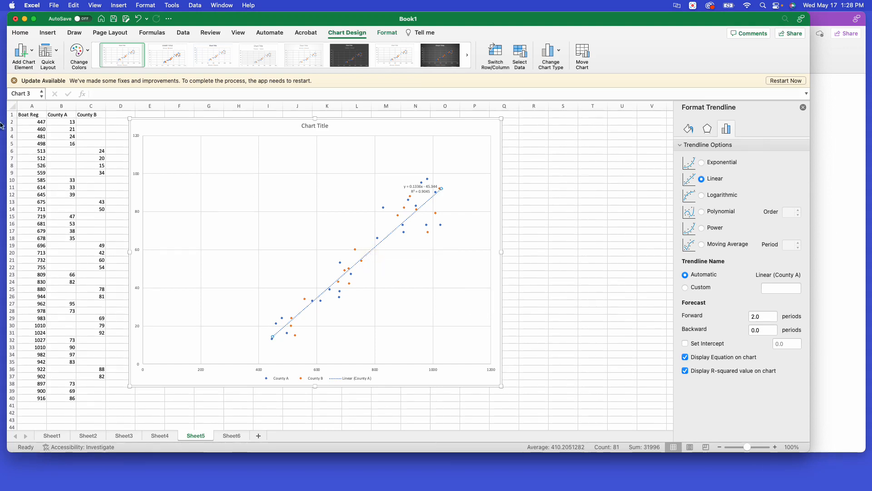
Step: Reapply a Linear trendline to County A so forward forecast is 0.0 periods
click(22, 56)
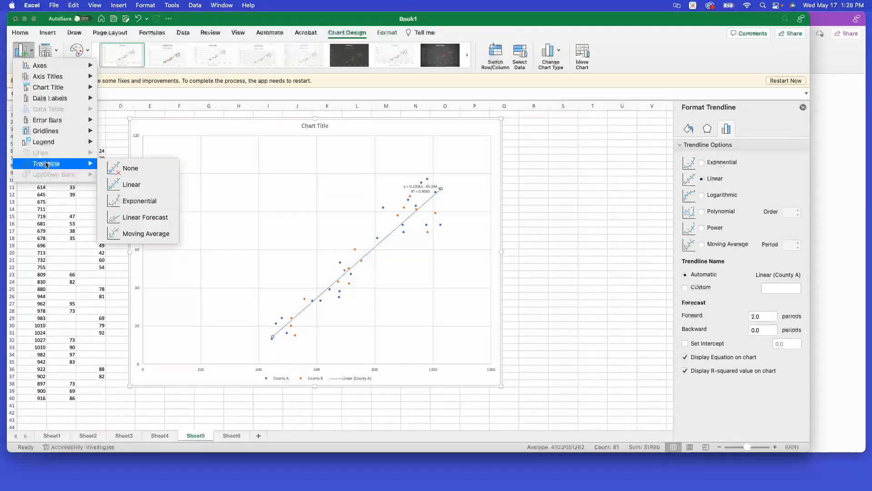
click(132, 184)
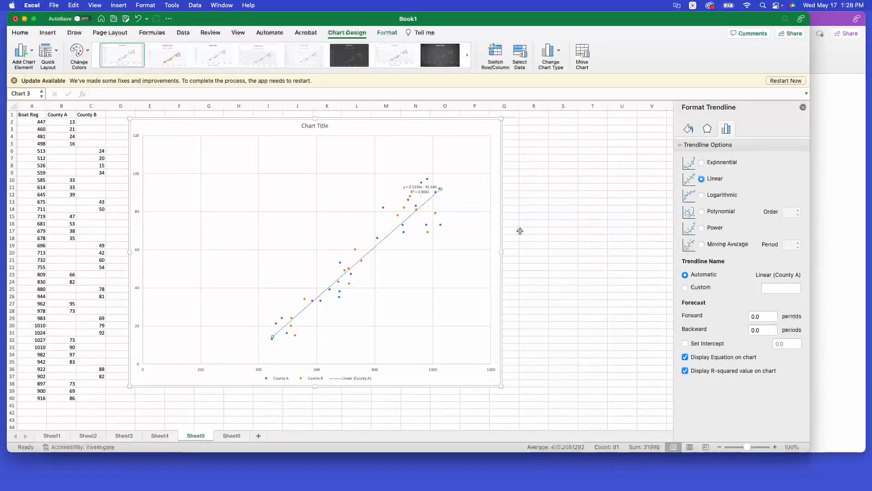
mouse_move(387, 240)
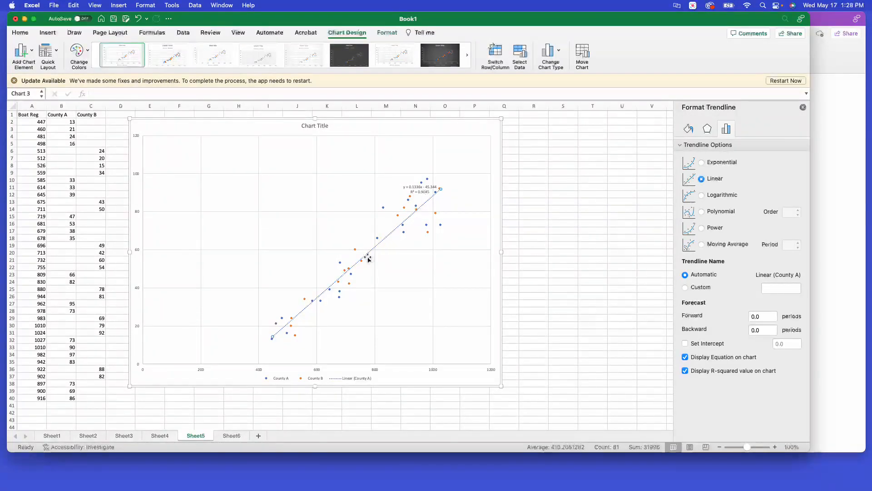
mouse_move(453, 256)
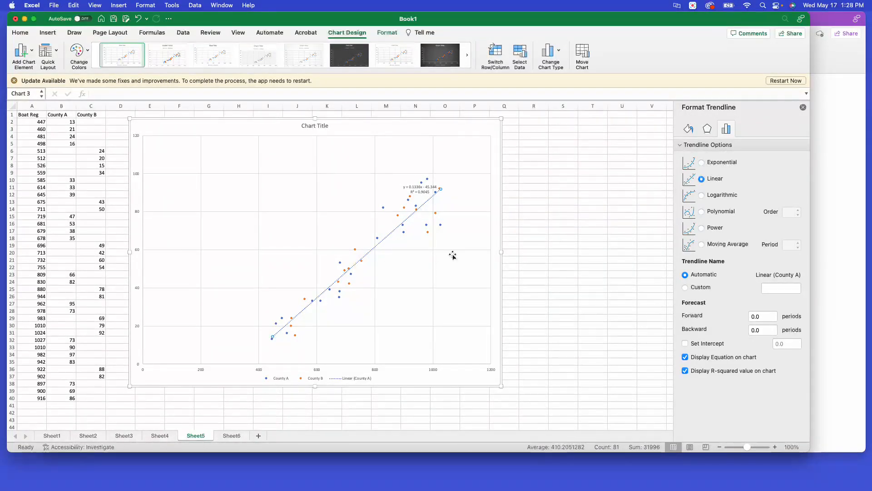
mouse_move(585, 344)
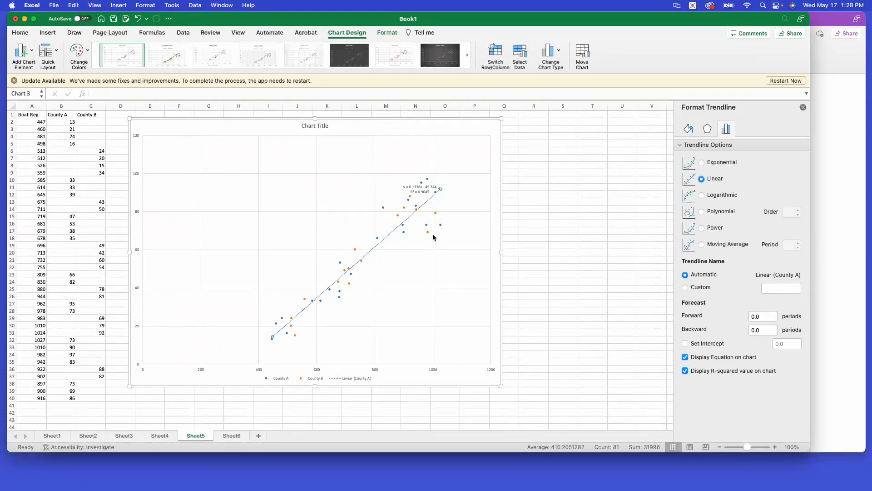
click(420, 189)
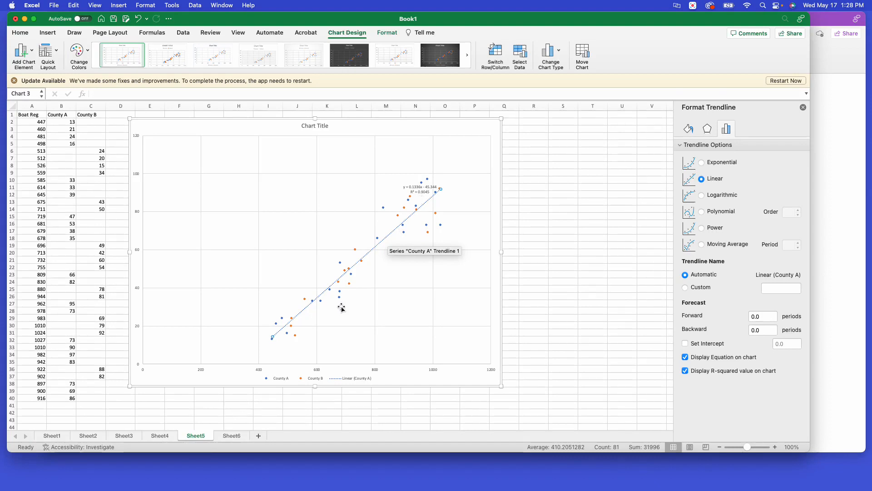
mouse_move(342, 307)
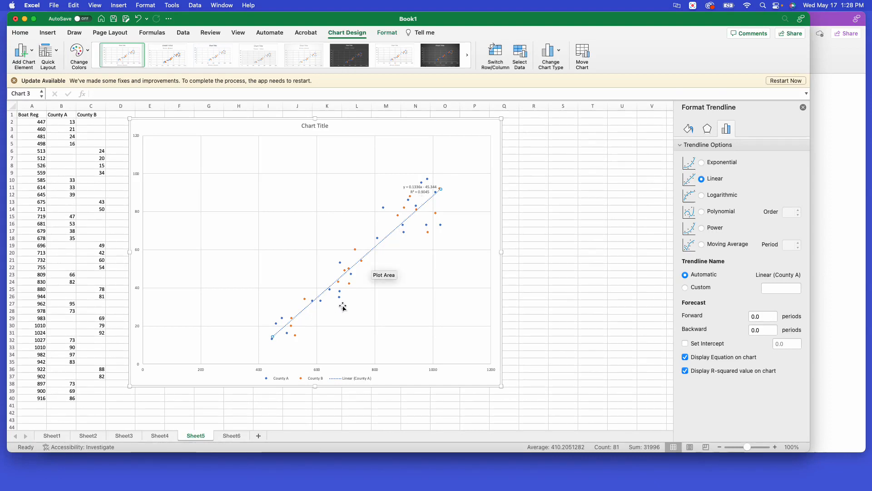
mouse_move(349, 337)
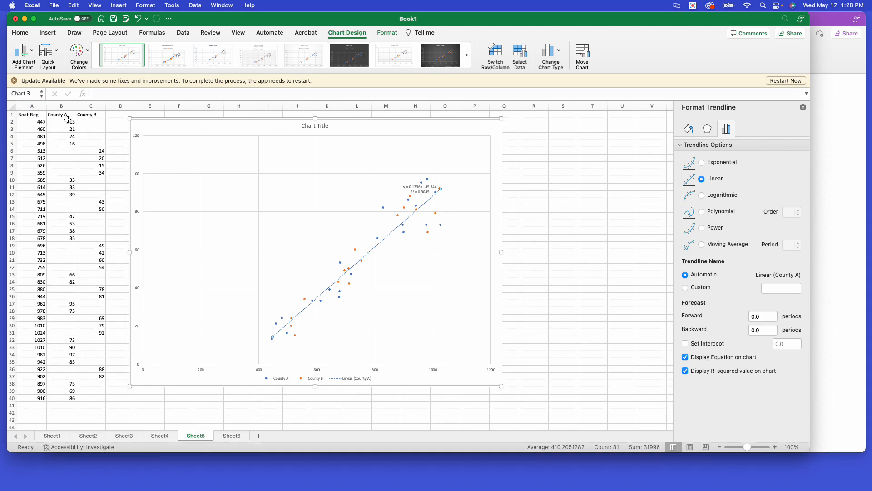
mouse_move(92, 131)
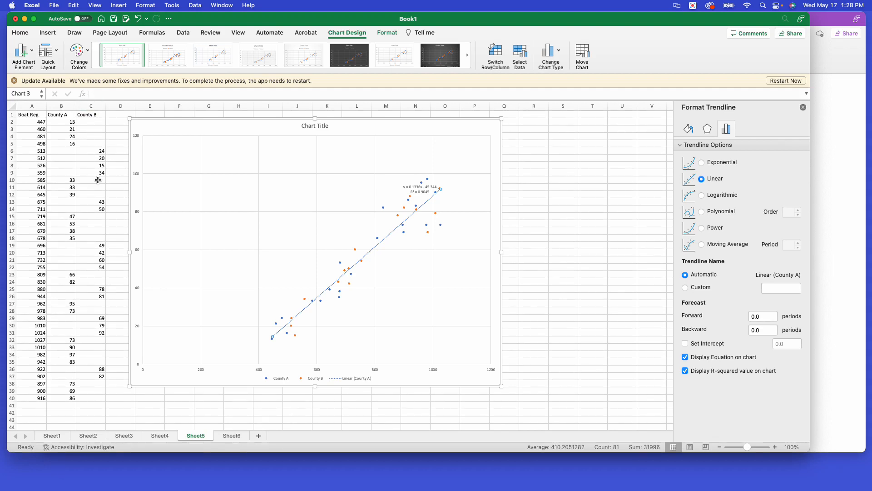
mouse_move(394, 255)
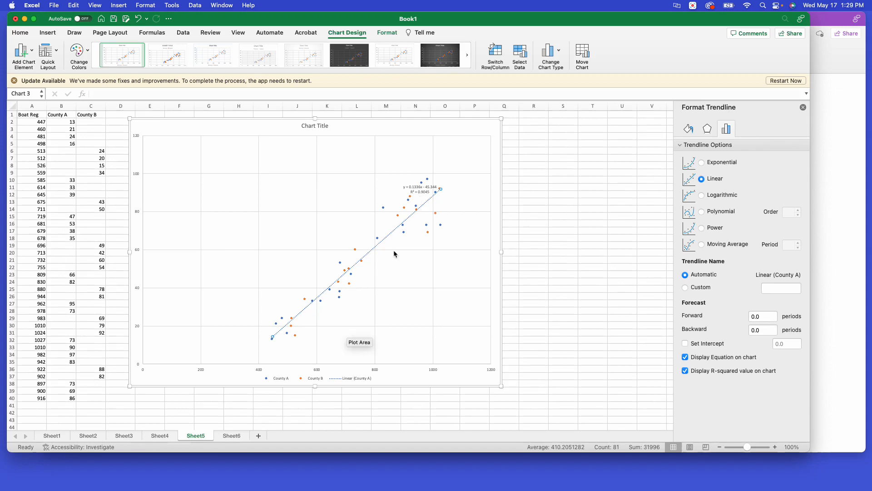
mouse_move(395, 254)
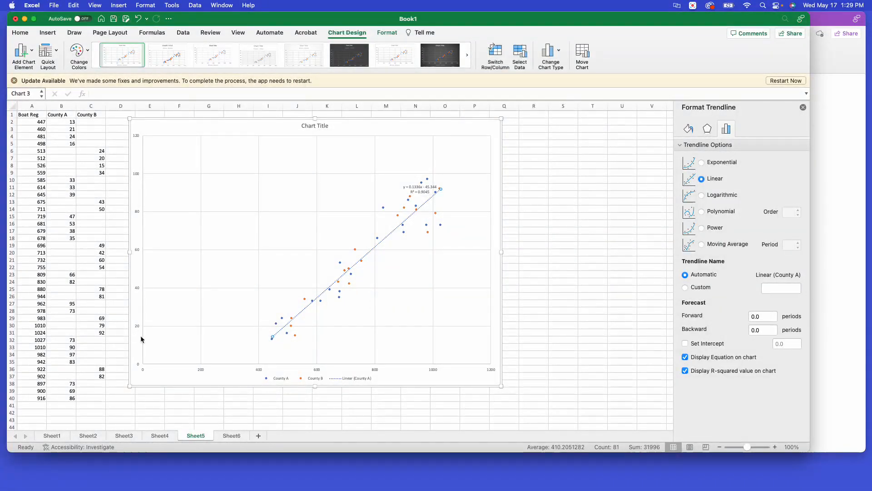
mouse_move(350, 262)
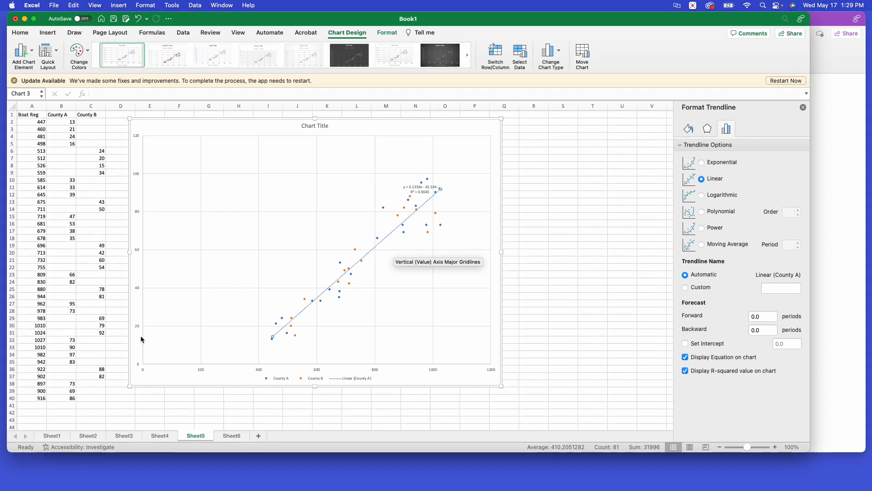
mouse_move(352, 312)
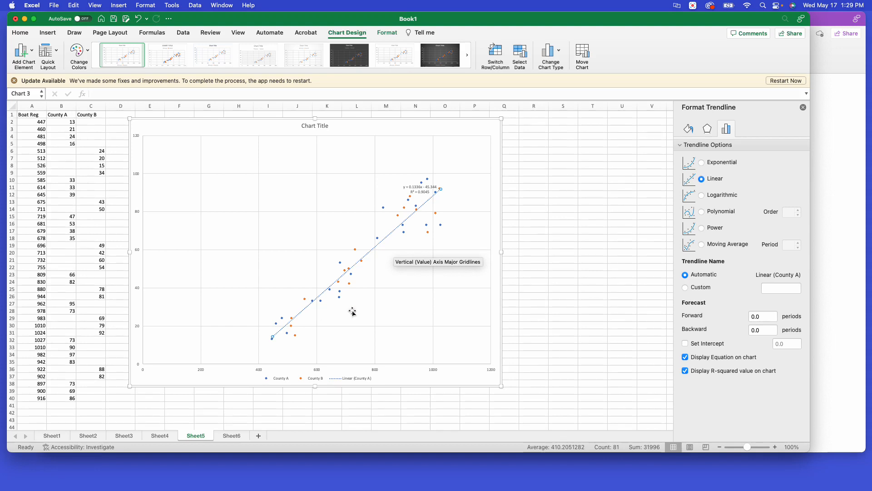
mouse_move(351, 311)
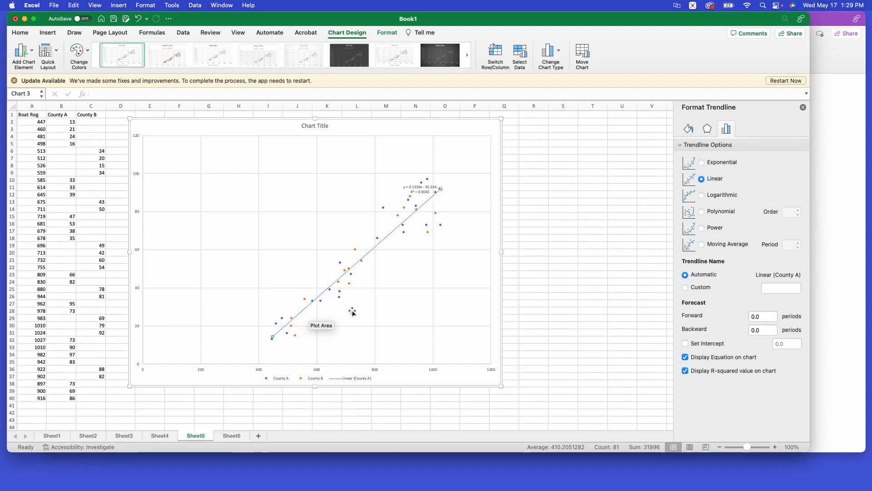
mouse_move(124, 260)
text(920)
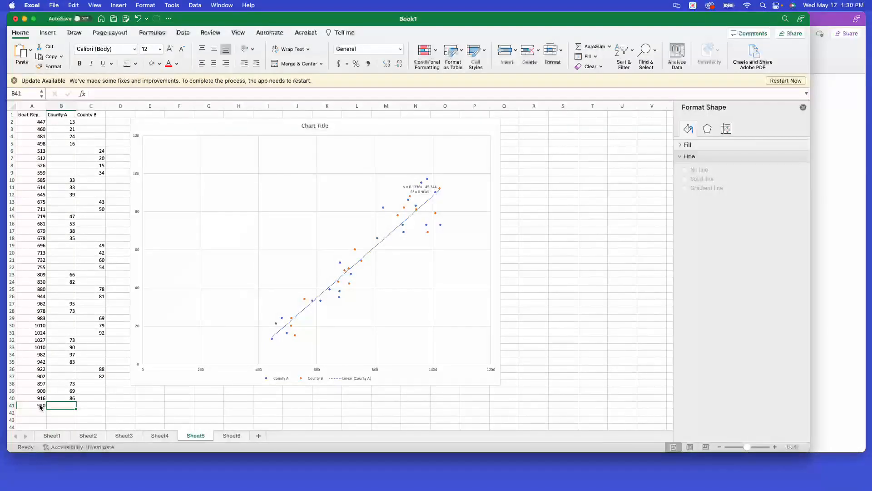
Step: Type the County A value 225 into row 41 beside Boat Reg 920
text(2)
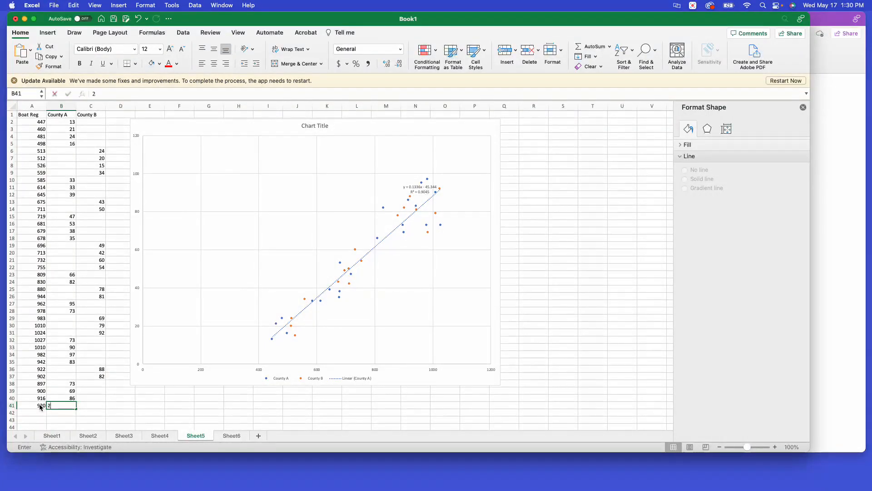
text(25)
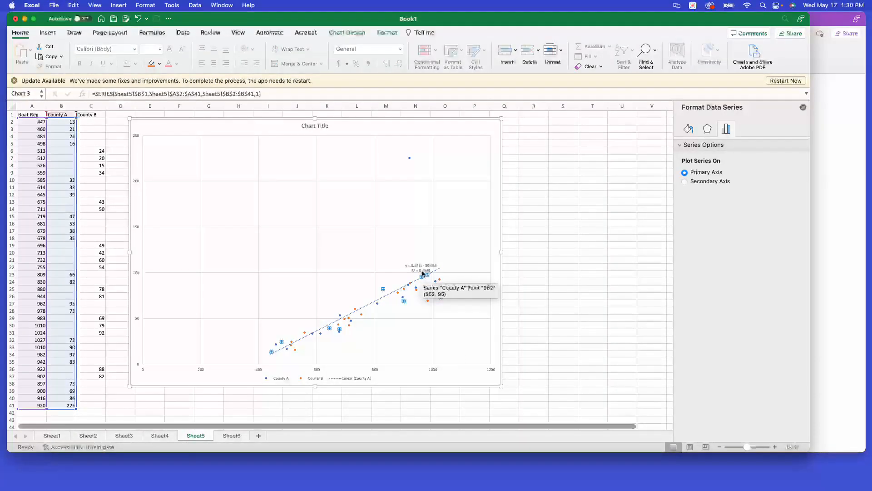
mouse_move(433, 277)
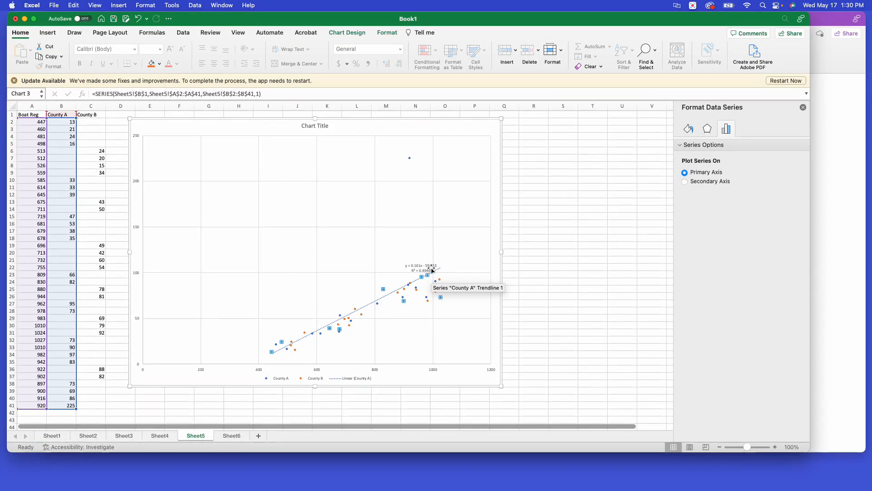
mouse_move(409, 158)
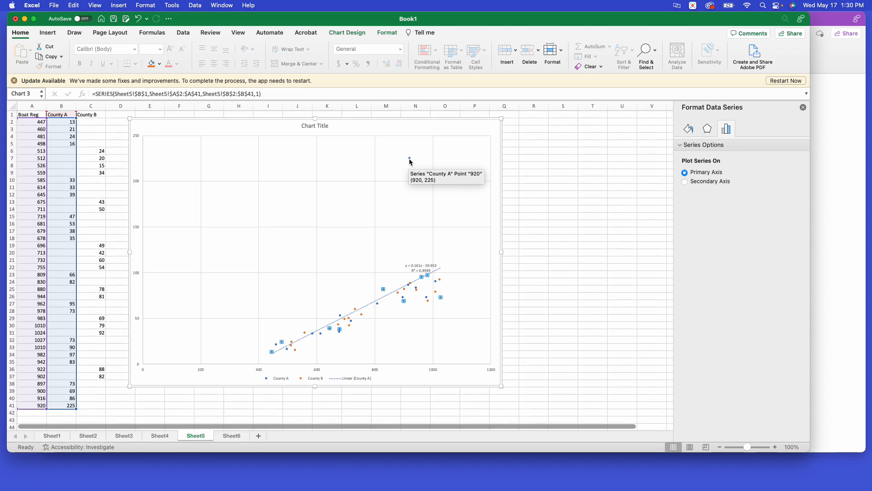
mouse_move(408, 293)
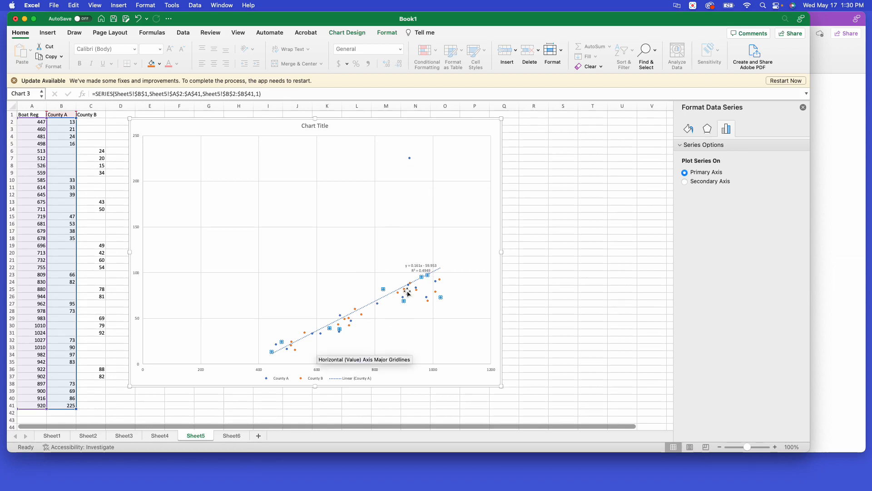
mouse_move(424, 276)
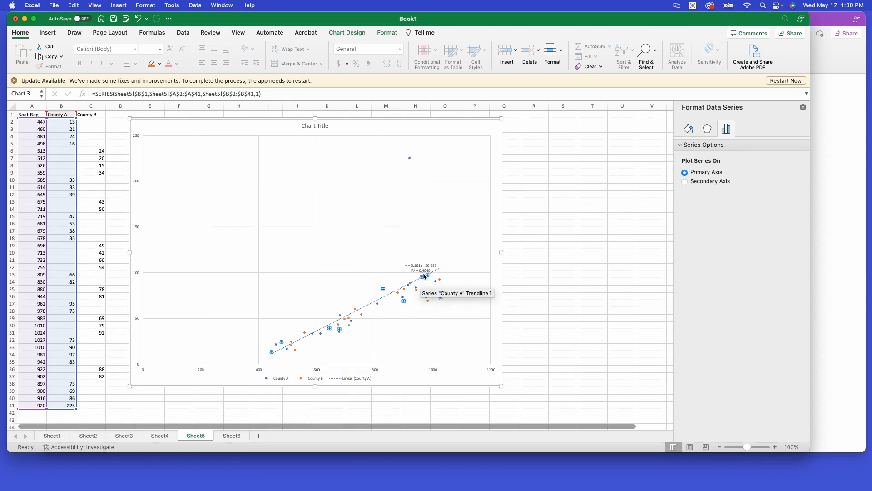
mouse_move(437, 281)
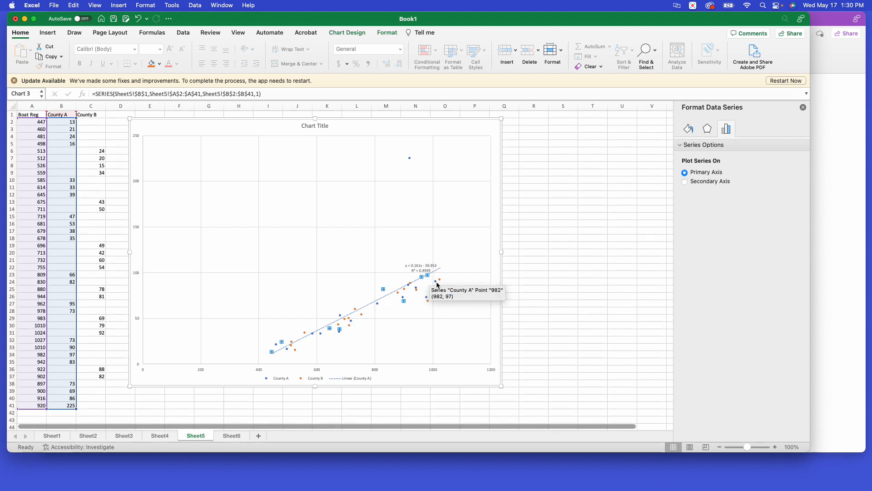
mouse_move(411, 310)
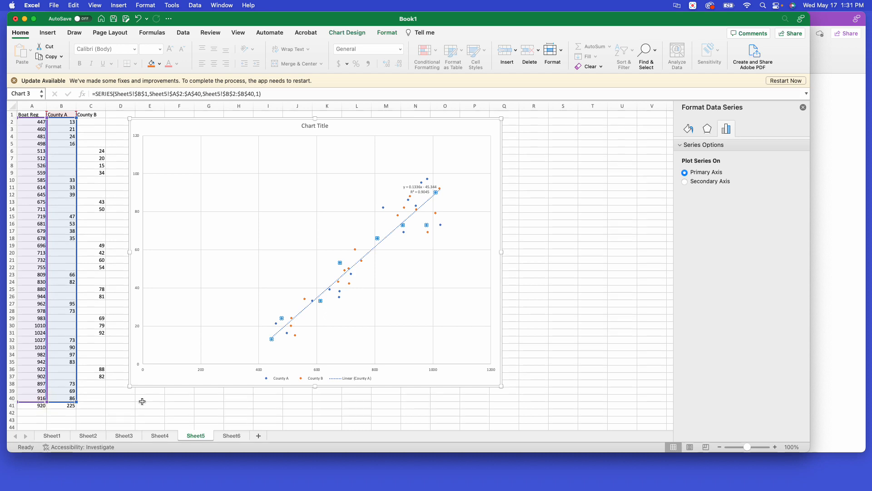
mouse_move(317, 302)
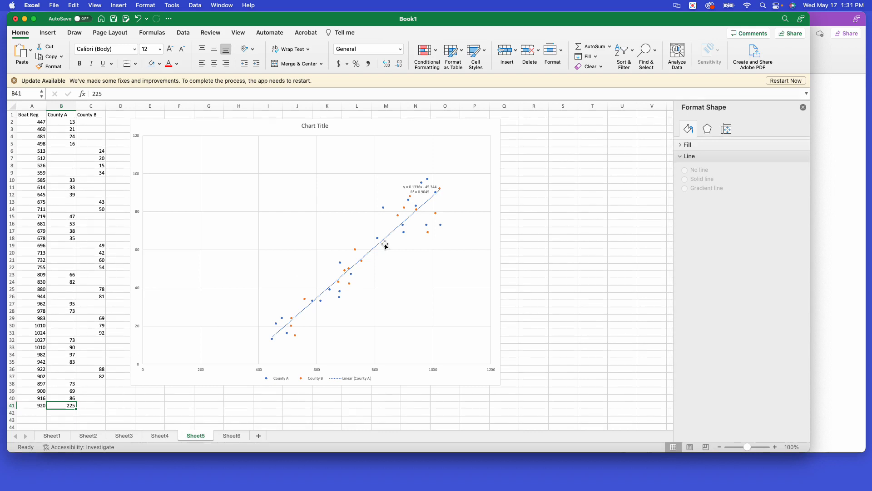
mouse_move(426, 201)
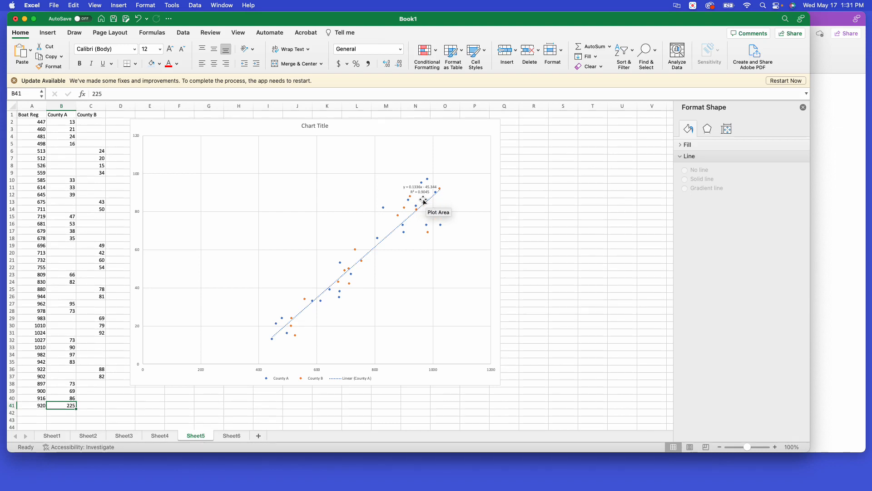
mouse_move(91, 317)
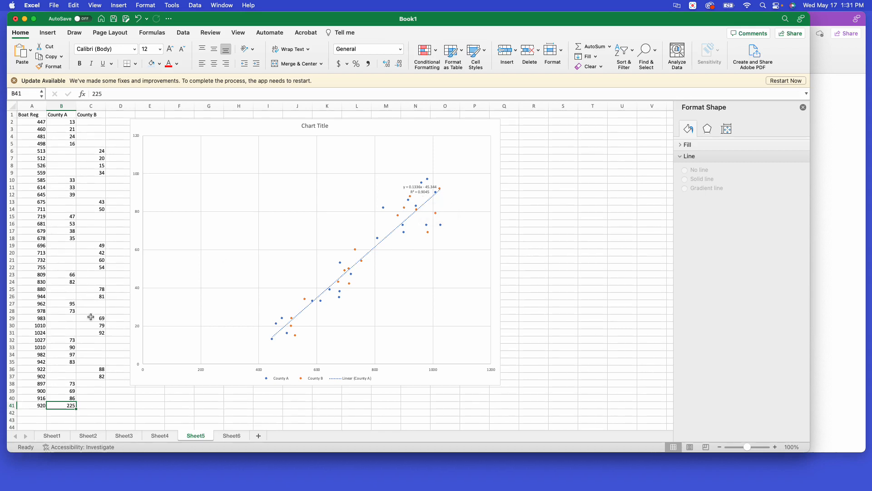
mouse_move(74, 128)
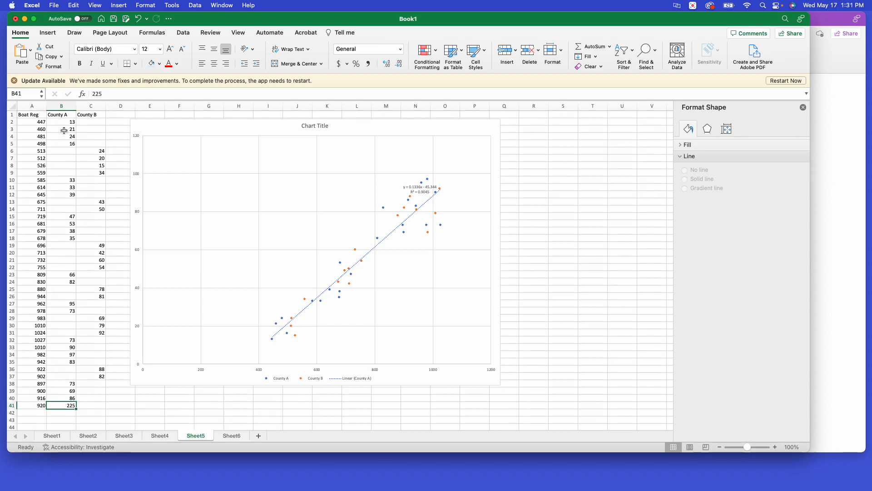
mouse_move(64, 231)
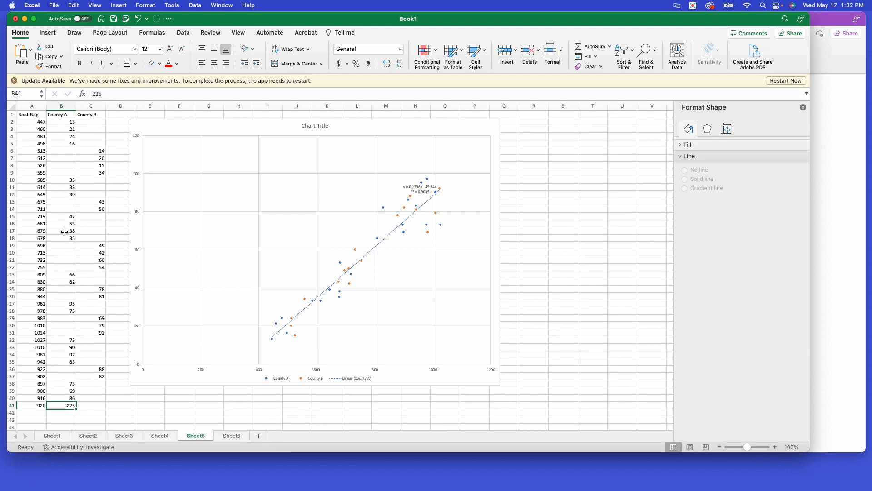
mouse_move(448, 197)
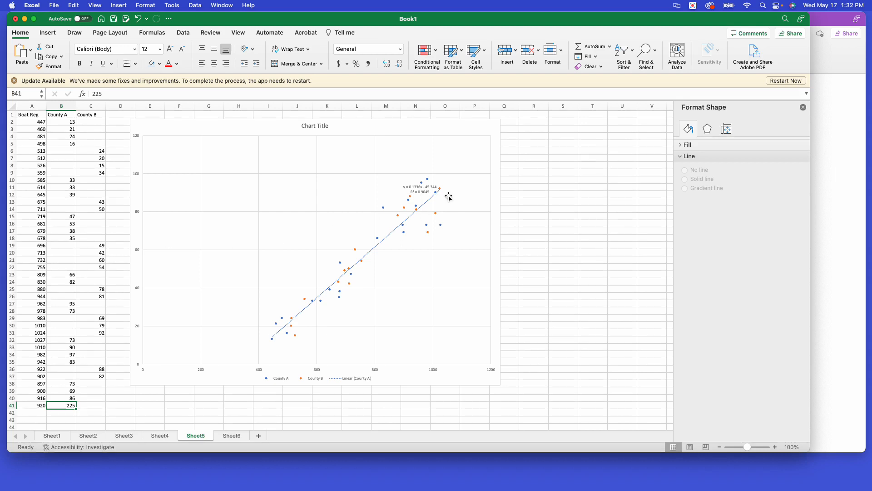
mouse_move(413, 228)
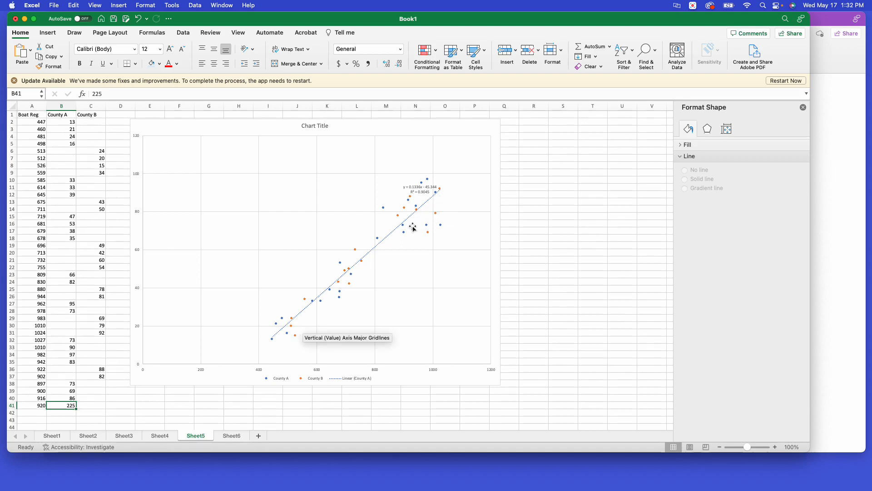
mouse_move(406, 225)
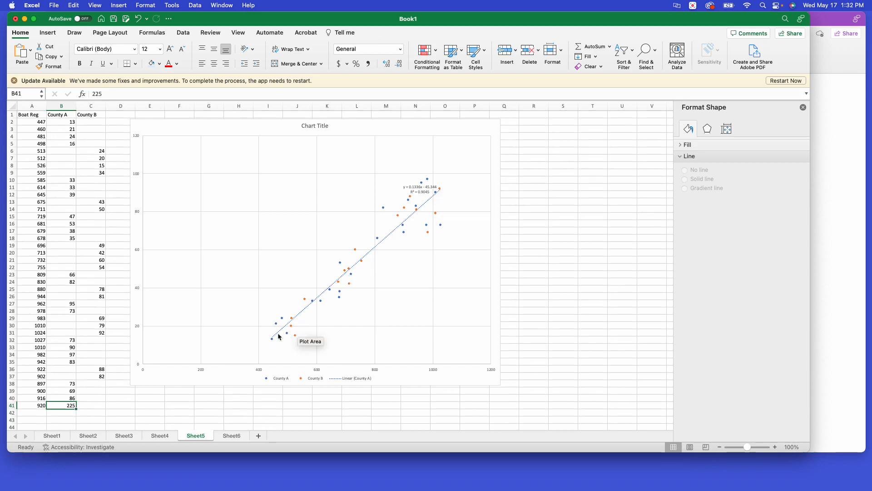
mouse_move(280, 334)
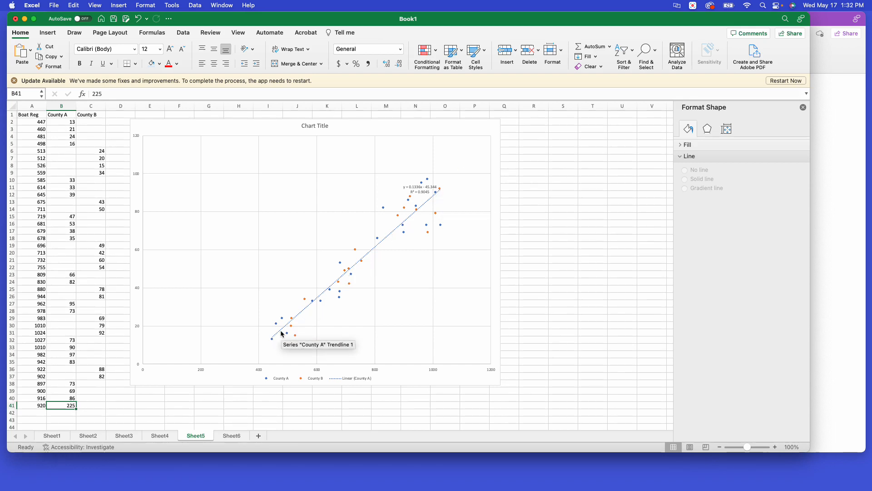
mouse_move(421, 224)
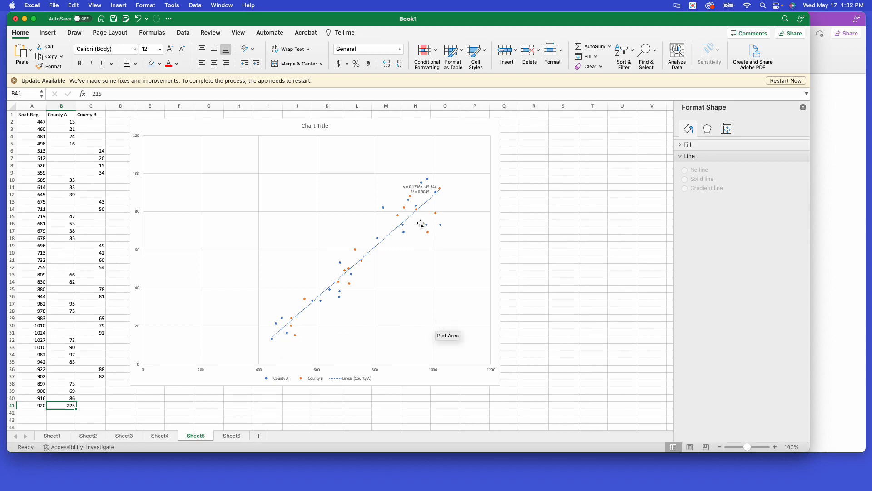
mouse_move(417, 189)
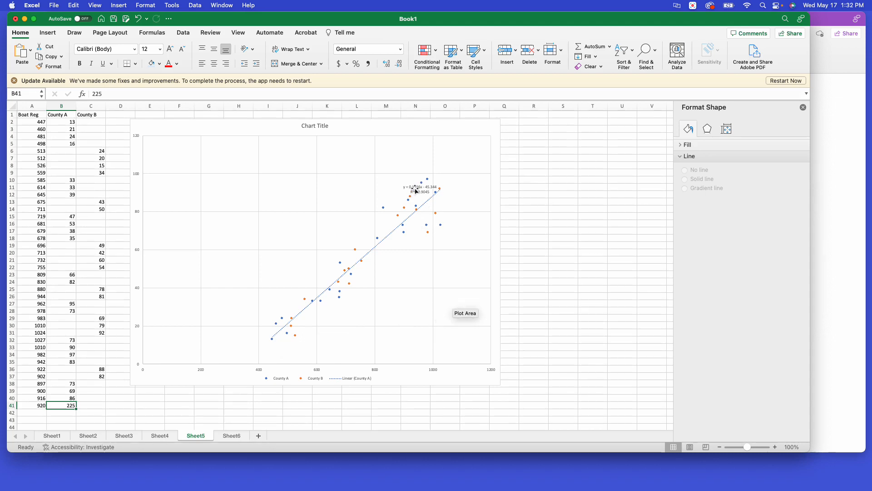
mouse_move(360, 238)
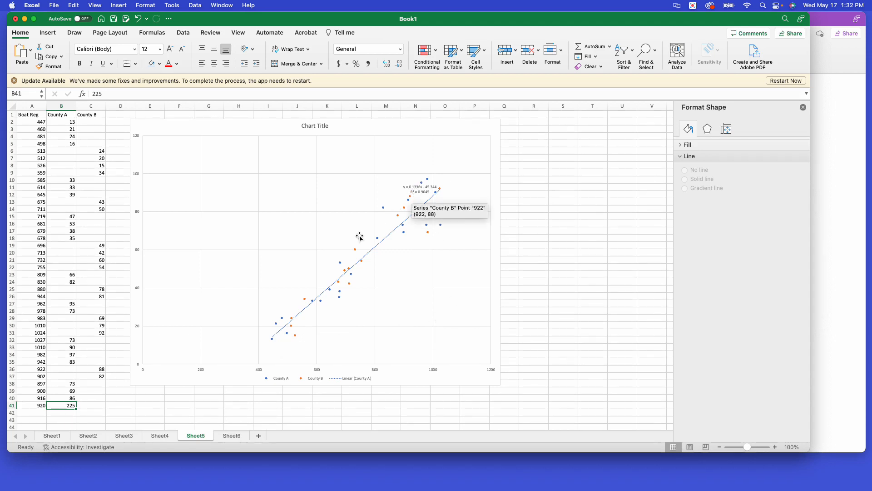
mouse_move(255, 177)
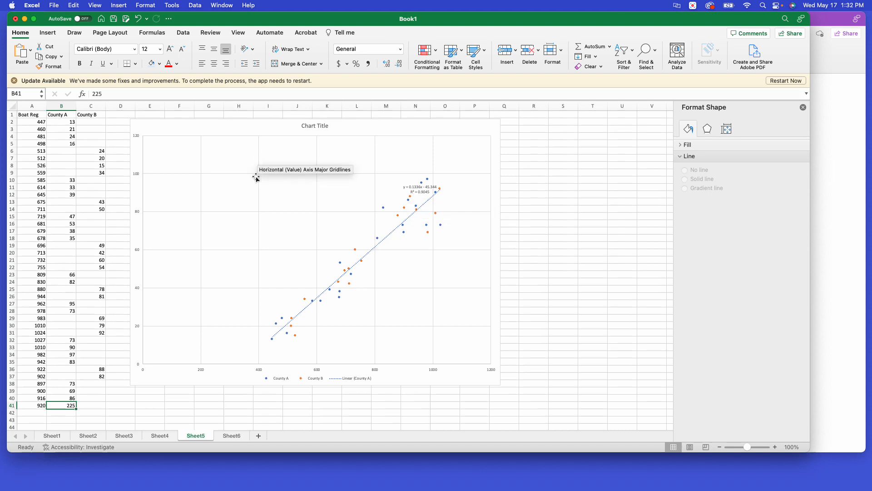
mouse_move(297, 325)
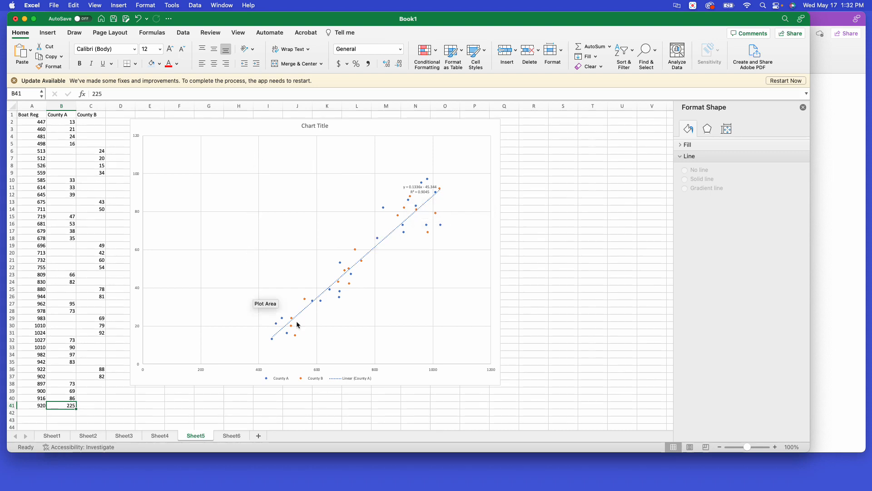
mouse_move(253, 313)
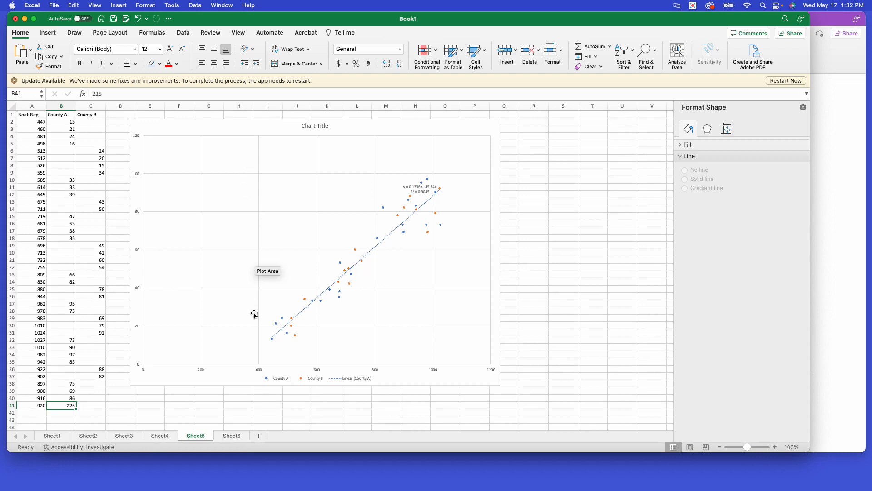
mouse_move(464, 319)
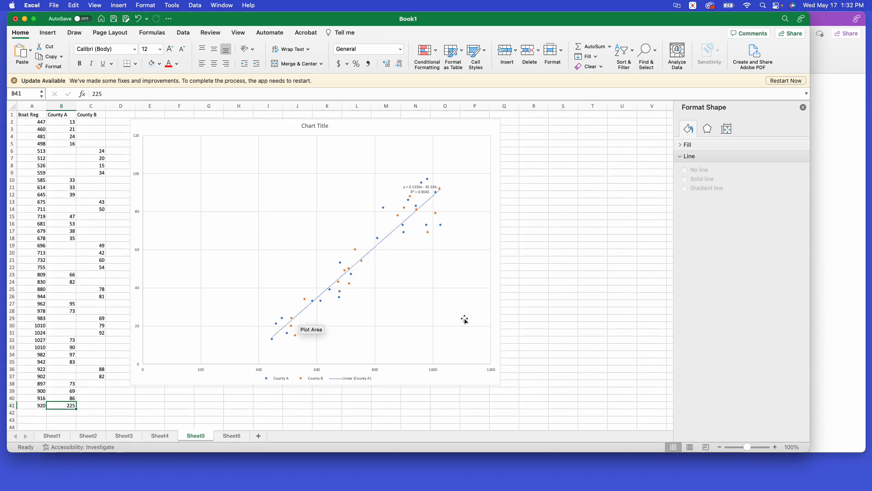
mouse_move(459, 321)
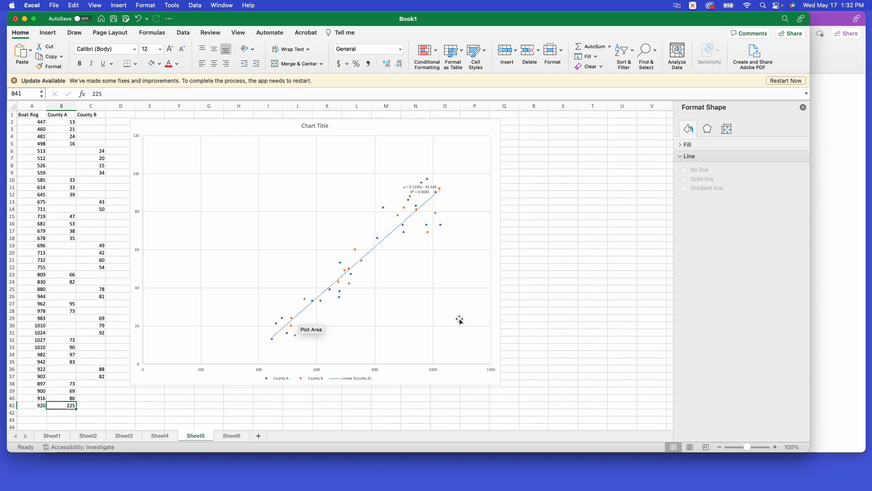
mouse_move(91, 346)
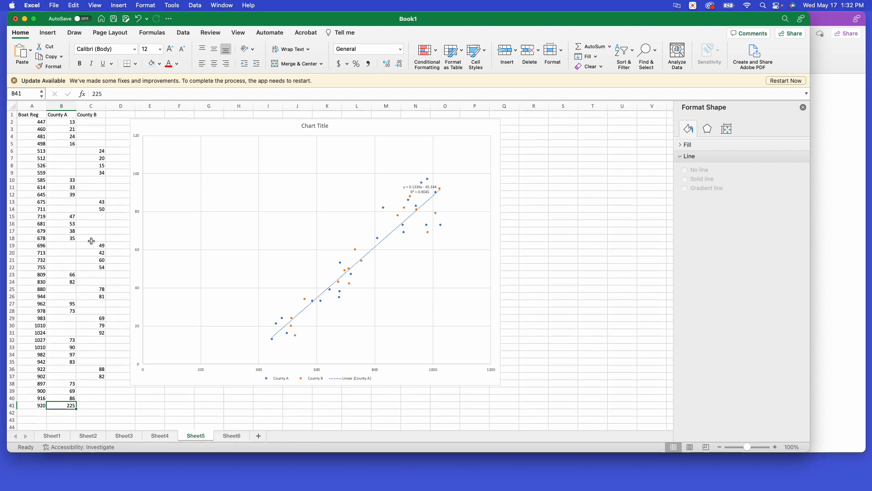
mouse_move(288, 304)
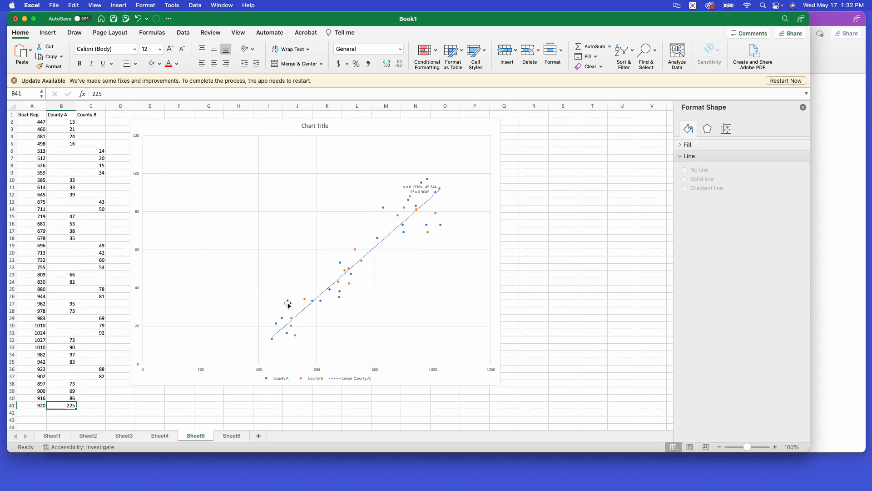
mouse_move(91, 114)
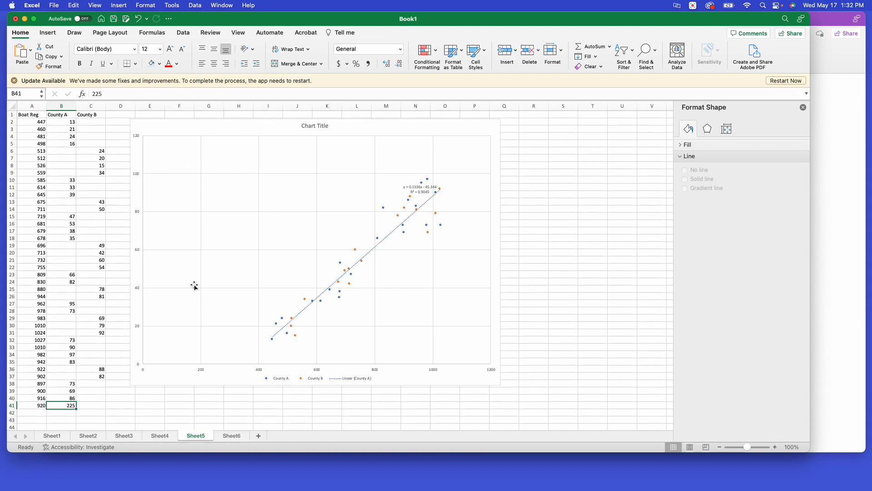
mouse_move(308, 340)
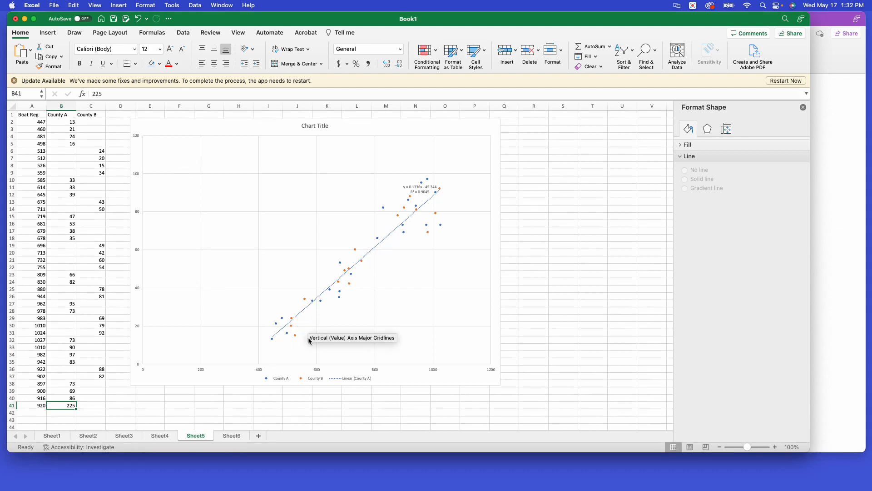
mouse_move(324, 387)
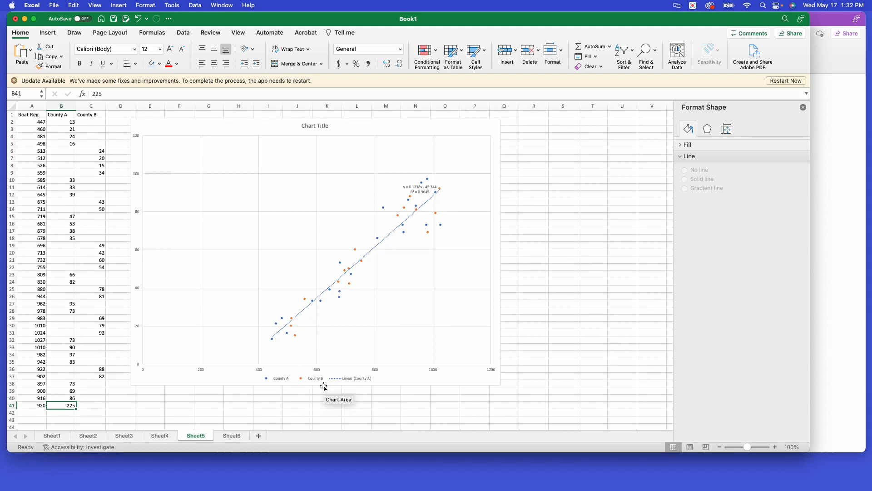